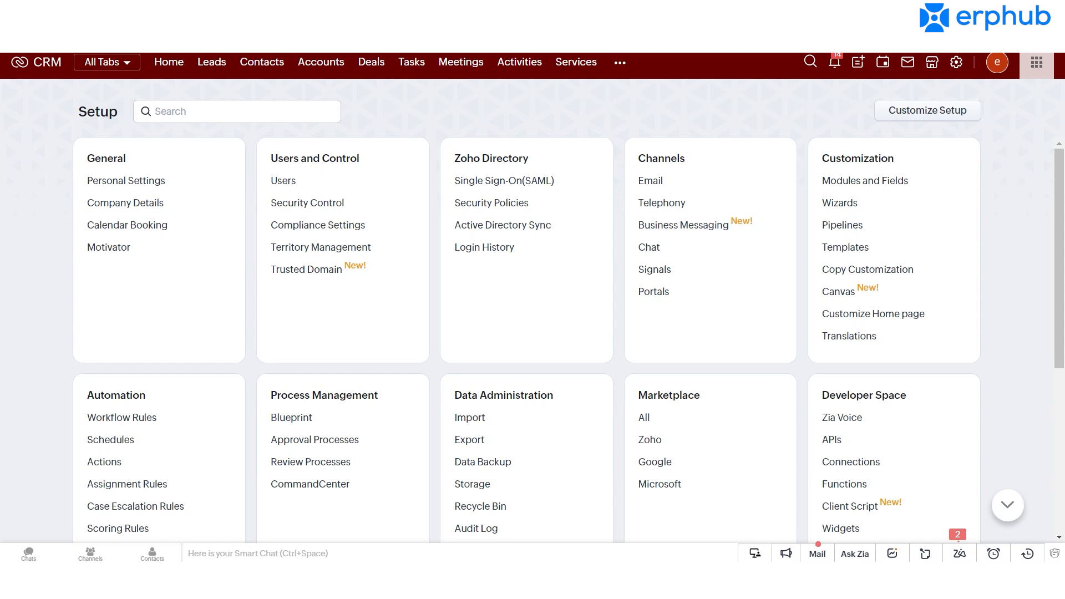
pyautogui.moveTo(946, 227)
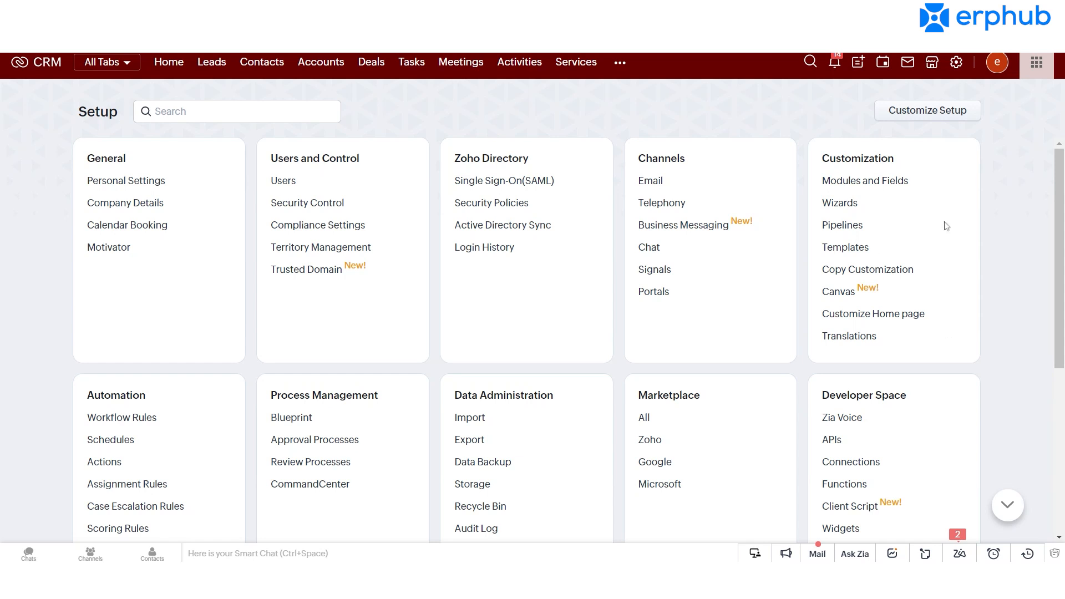
pyautogui.moveTo(121, 417)
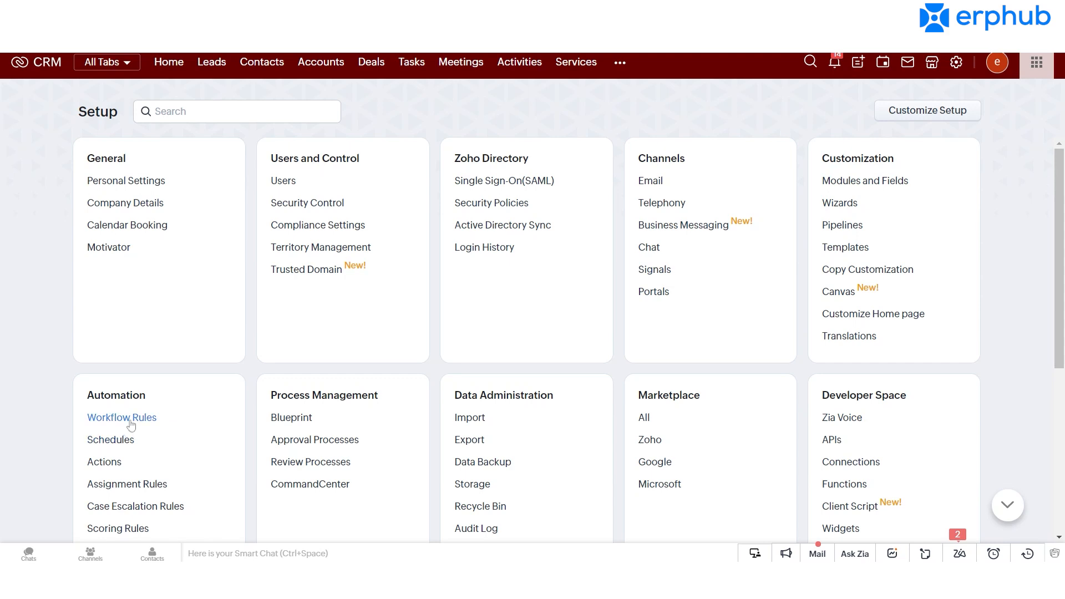
# Go to Workflow Rules under Setup's Automation section to list existing rules.
pyautogui.click(121, 417)
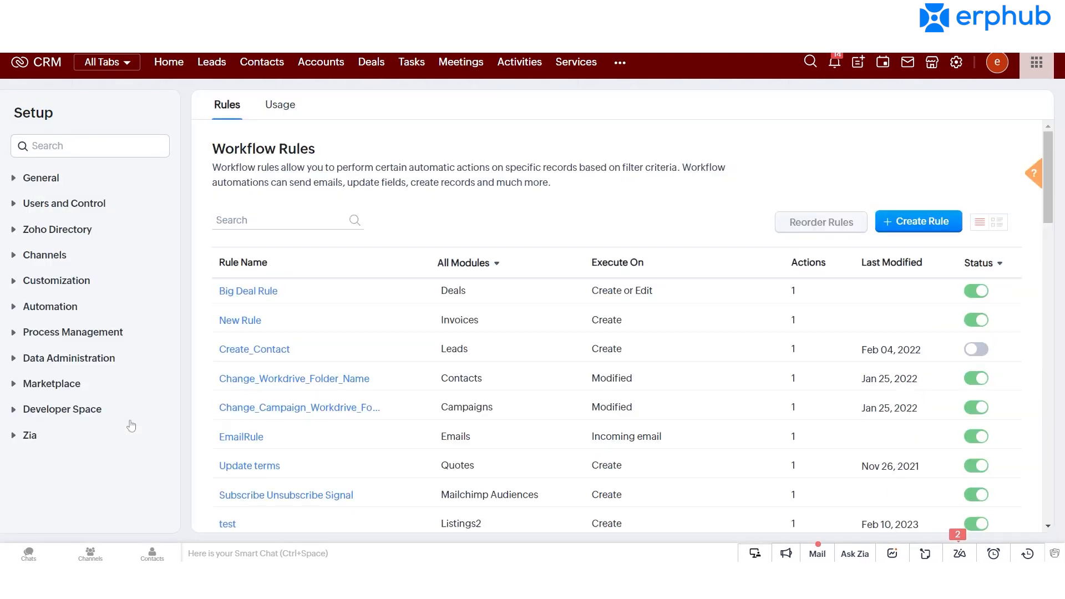
pyautogui.click(49, 306)
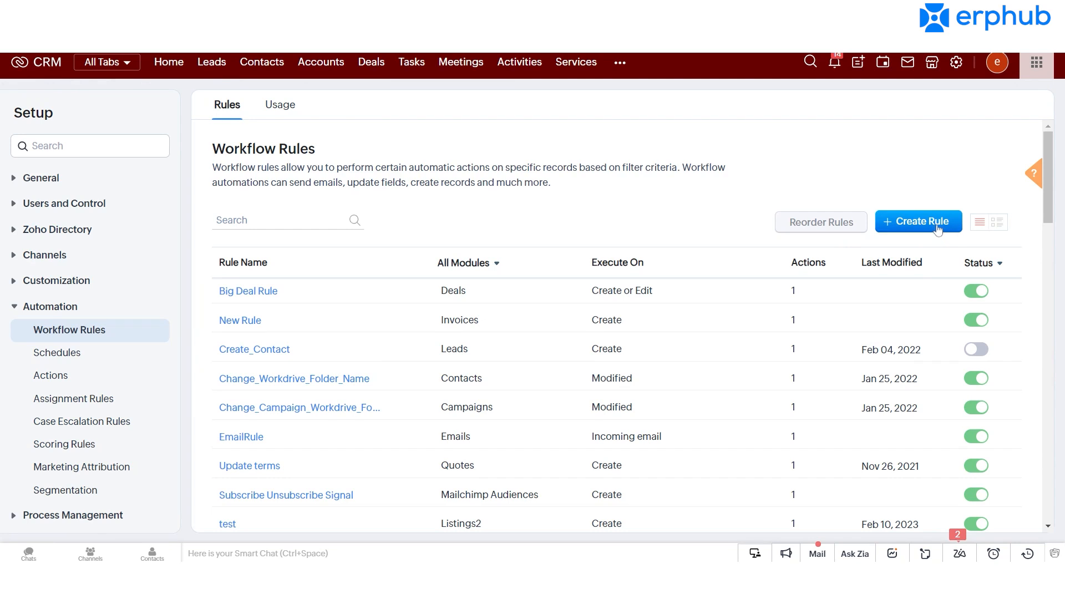
# Create a Deals workflow rule named 'Closed Won Notify Accounts Receivable' and submit it.
pyautogui.click(918, 221)
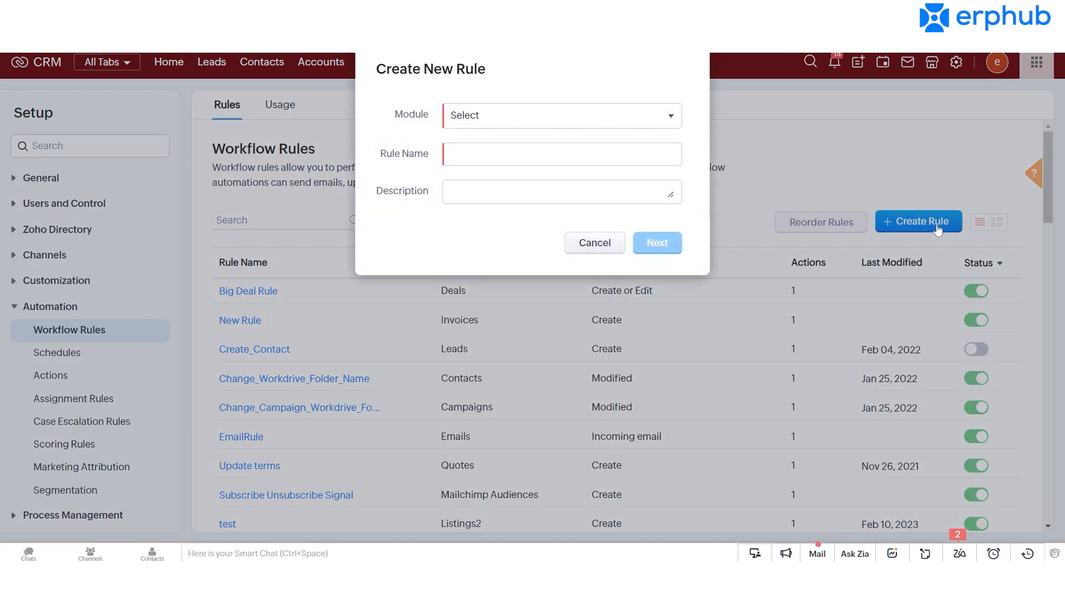
pyautogui.moveTo(939, 230)
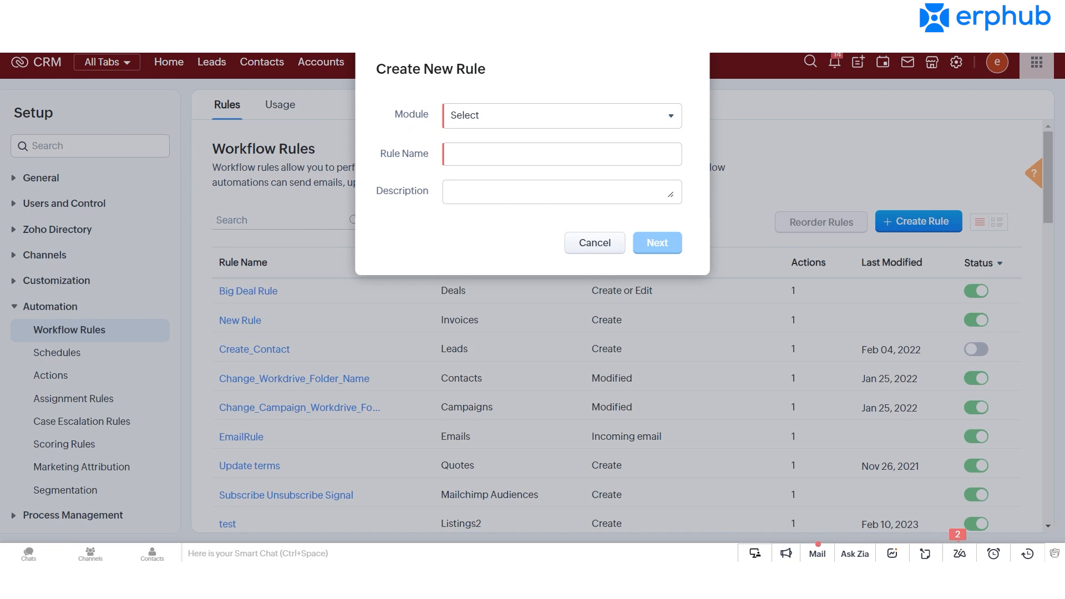
pyautogui.click(560, 115)
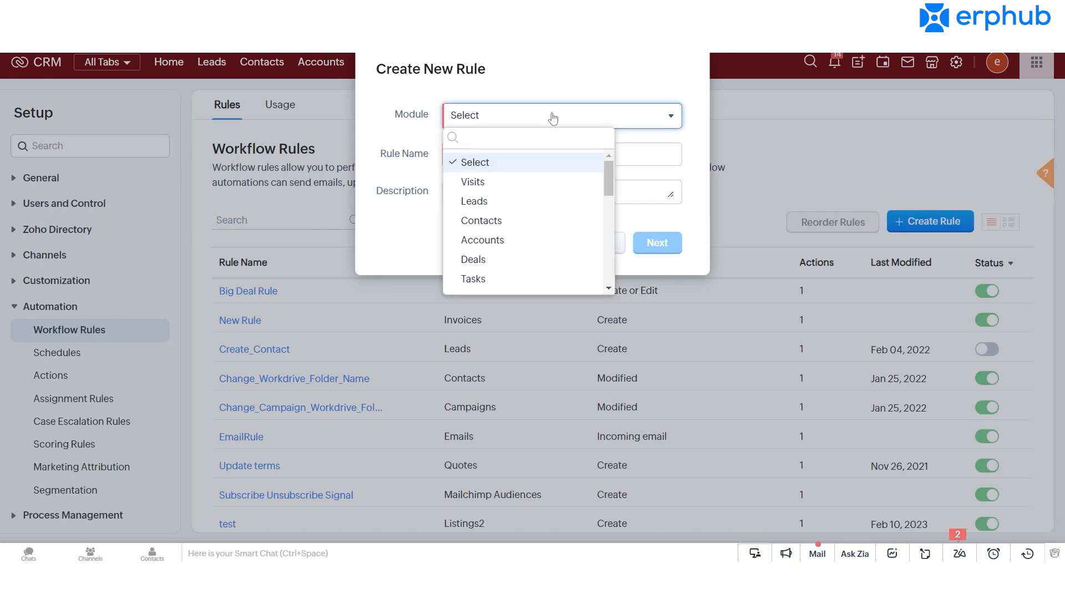
pyautogui.click(473, 260)
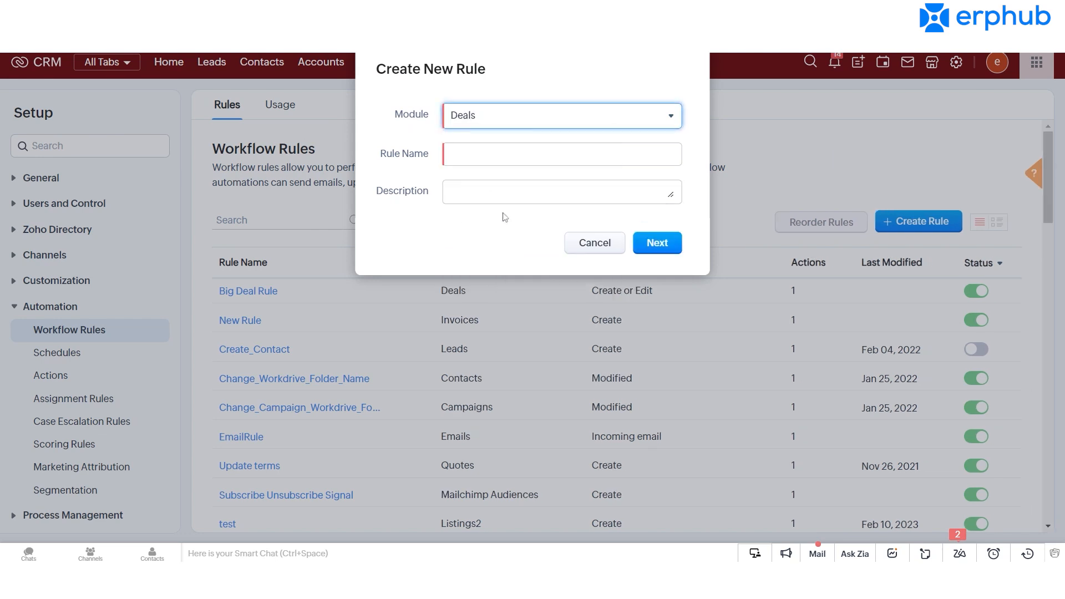
pyautogui.click(561, 153)
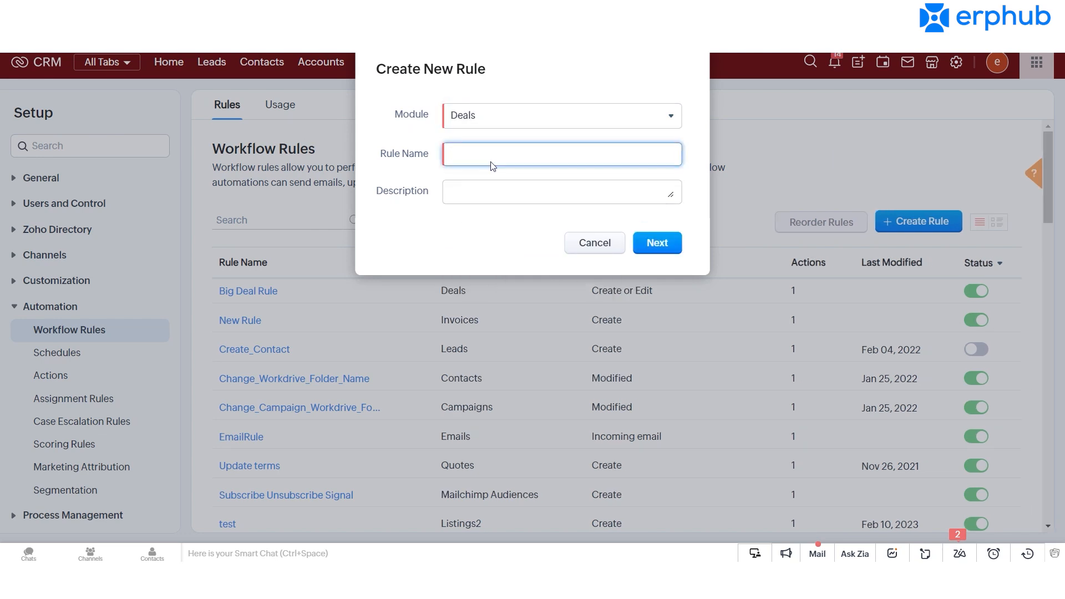
pyautogui.write('Closed Won Notify Accounts Receivable')
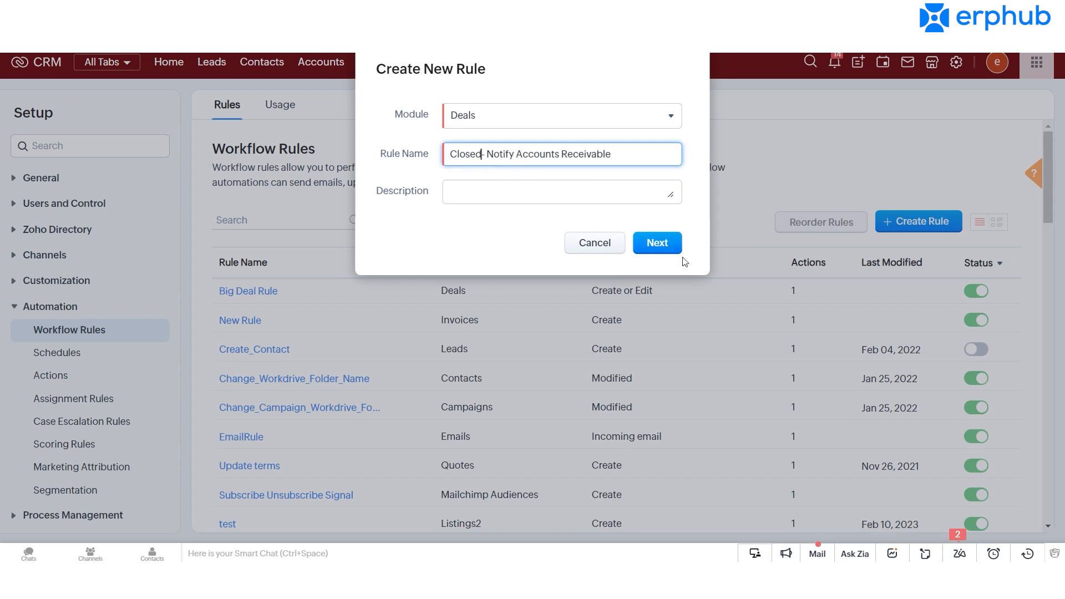
pyautogui.click(656, 243)
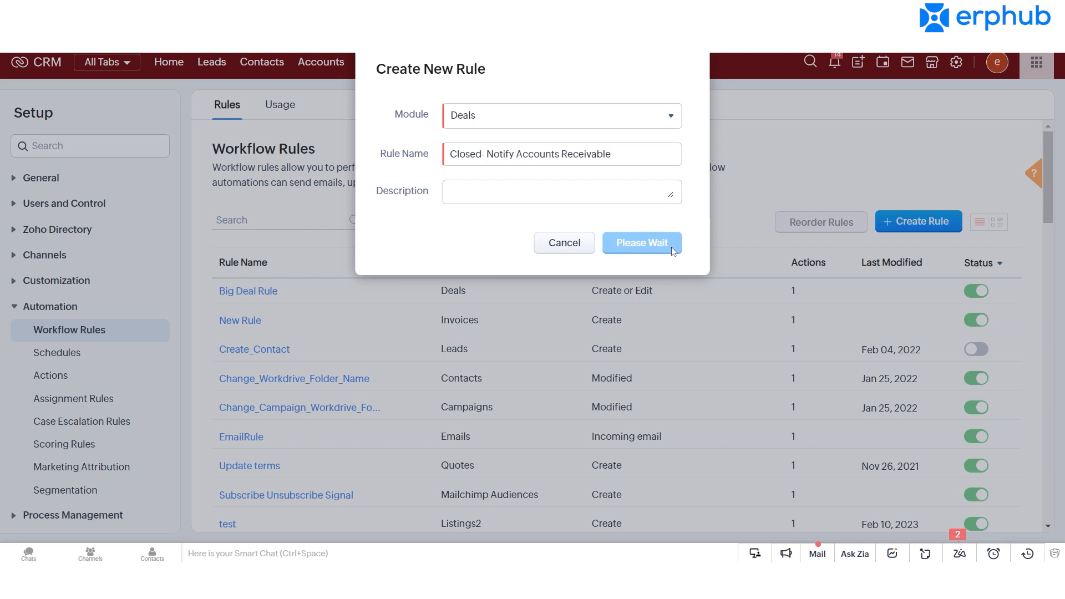
# Trigger the rule on a record action whenever a deal is created or edited.
pyautogui.click(641, 243)
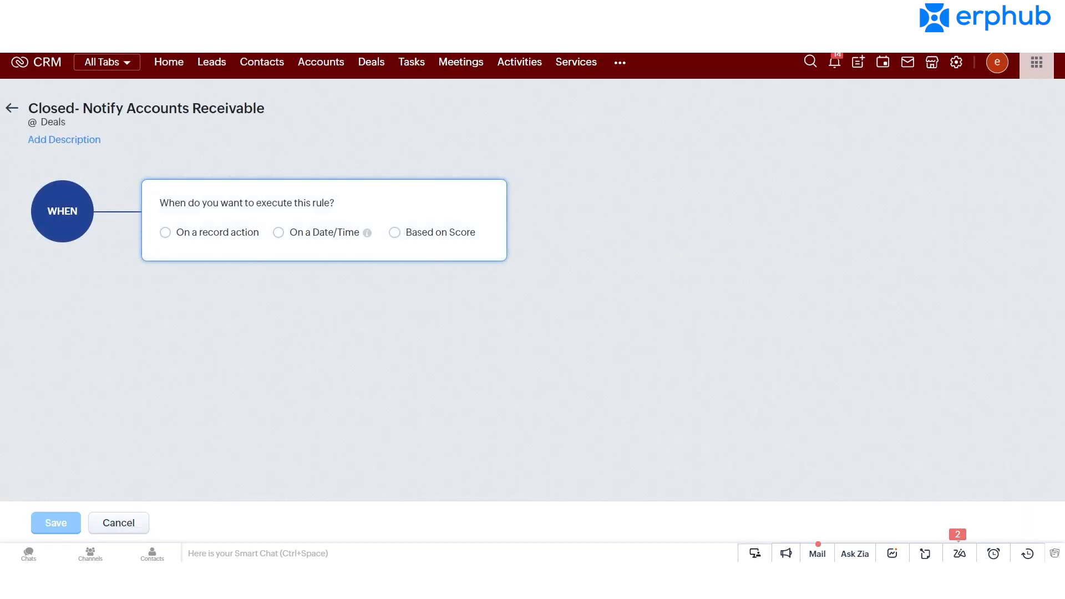
pyautogui.moveTo(696, 272)
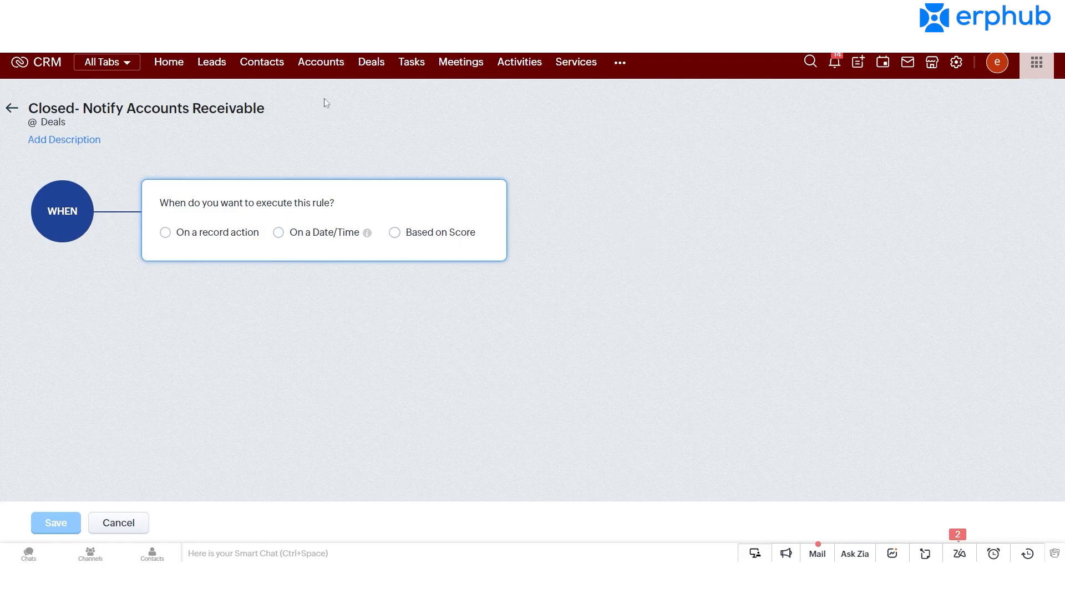
pyautogui.moveTo(306, 245)
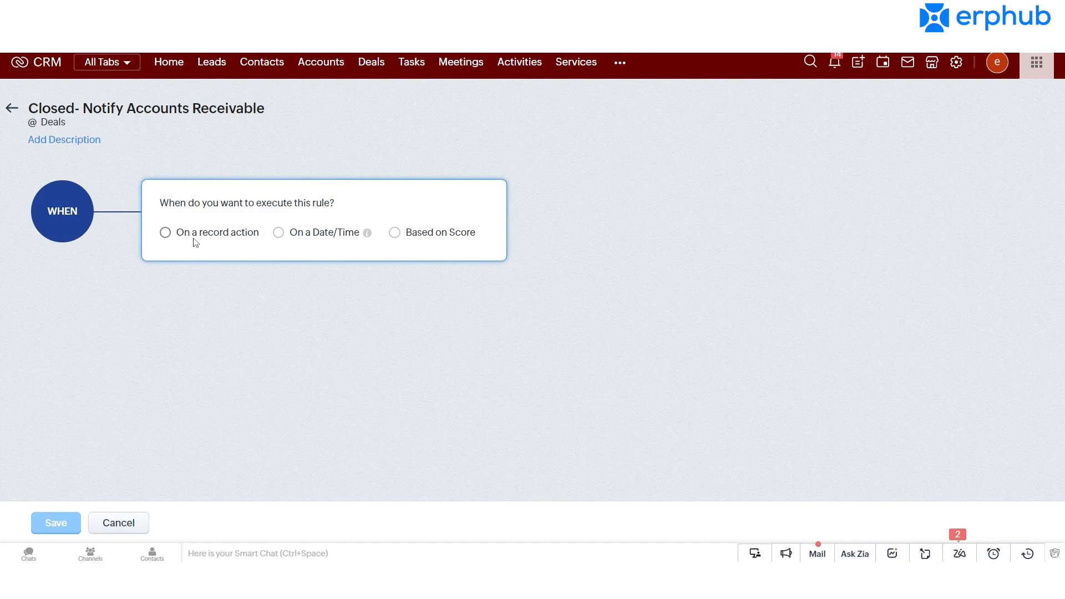
pyautogui.click(166, 232)
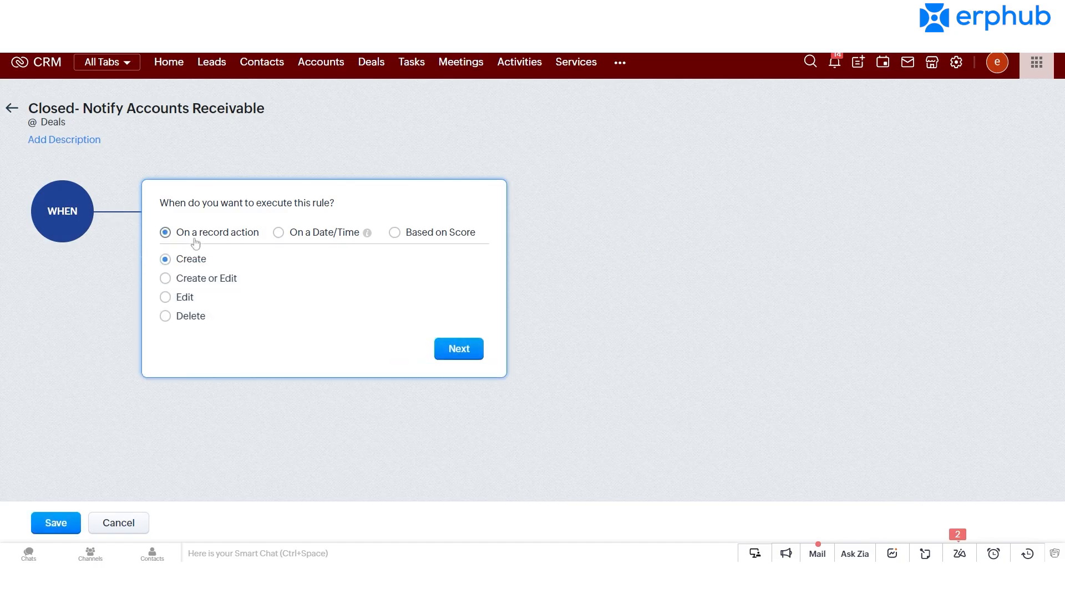
pyautogui.moveTo(281, 278)
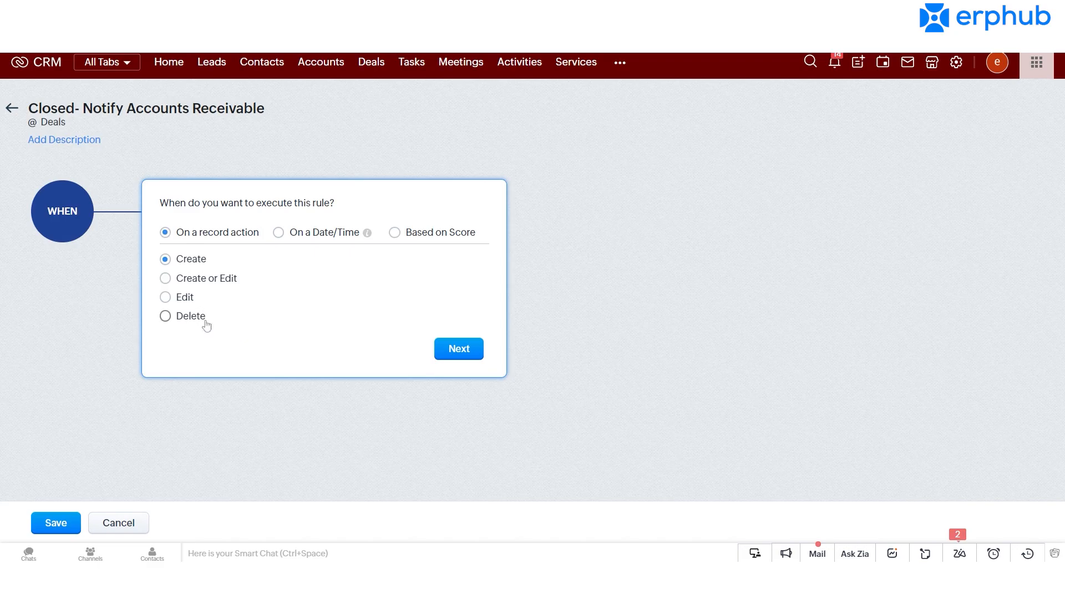
pyautogui.moveTo(285, 328)
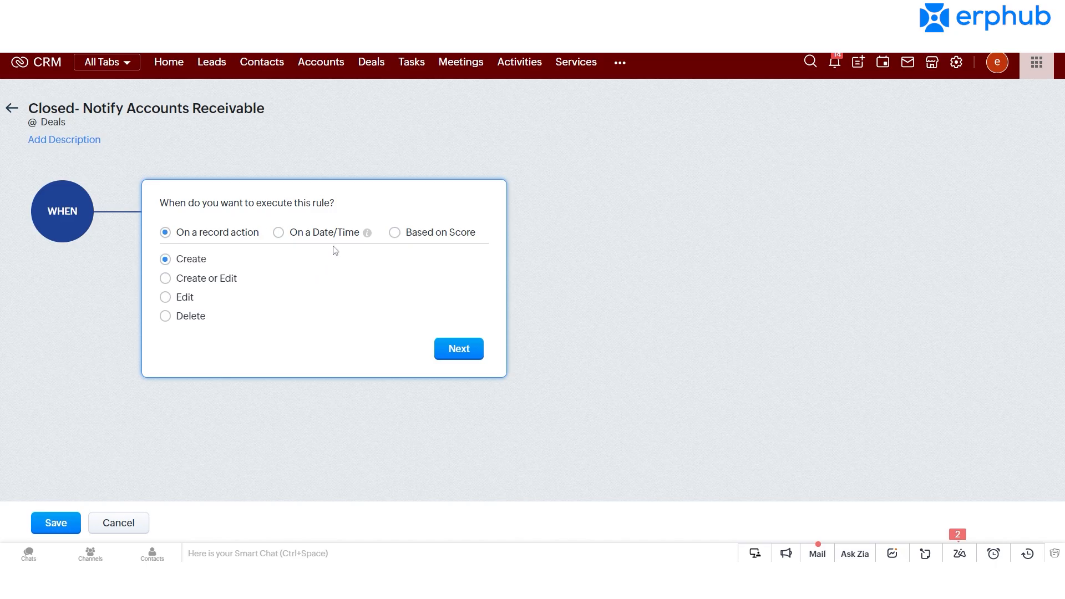
pyautogui.click(279, 232)
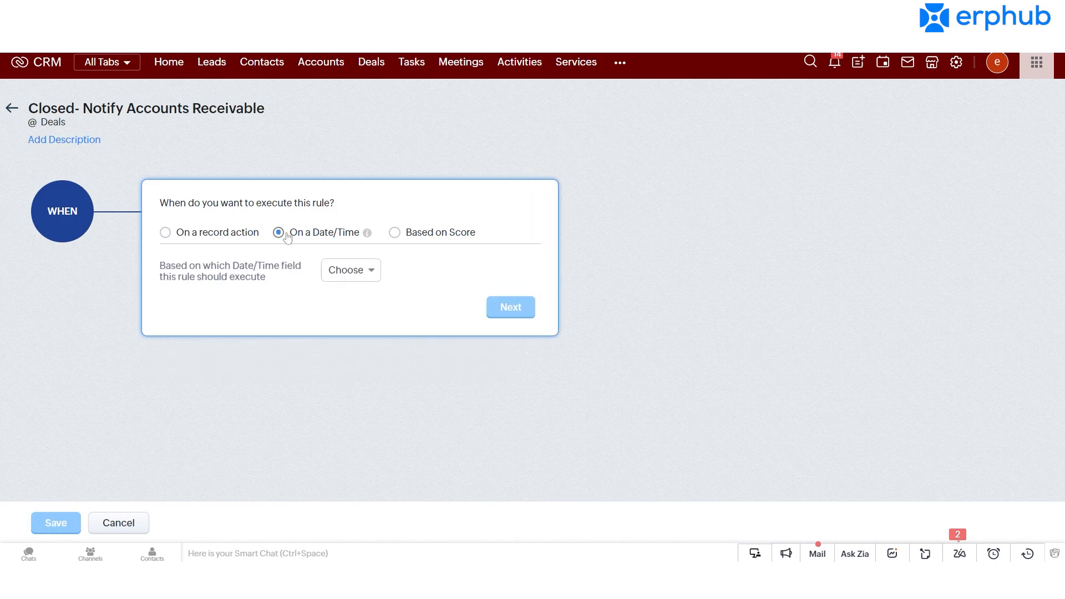
pyautogui.click(278, 233)
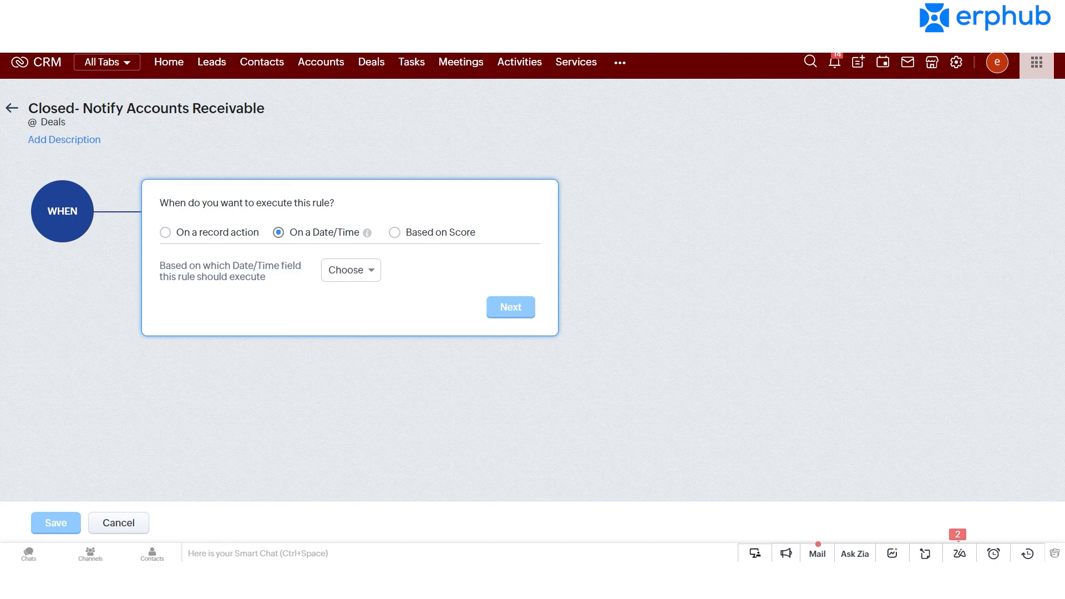
pyautogui.moveTo(317, 220)
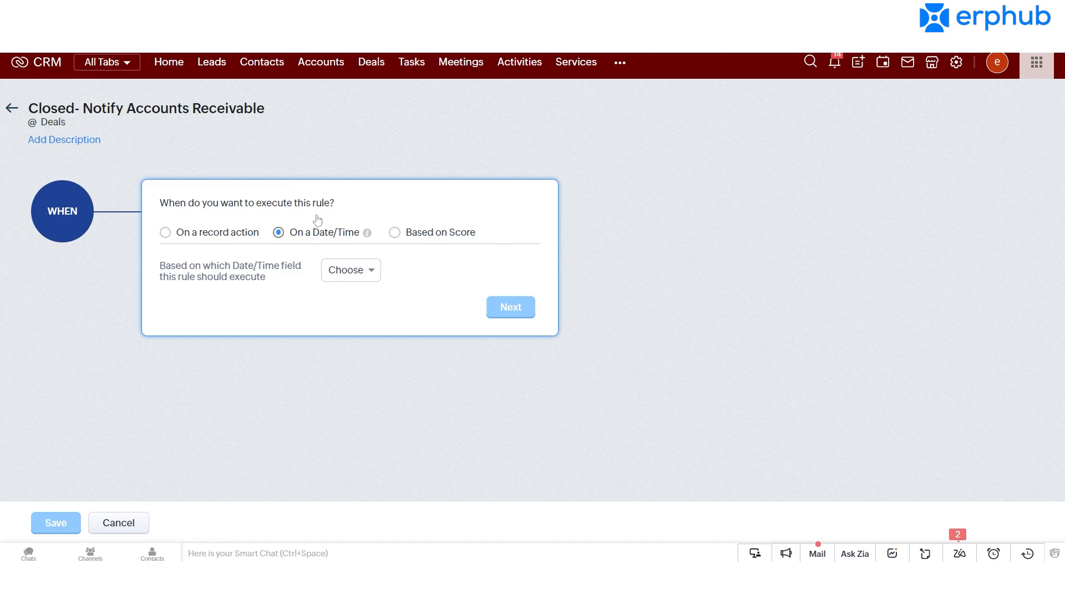
pyautogui.click(165, 233)
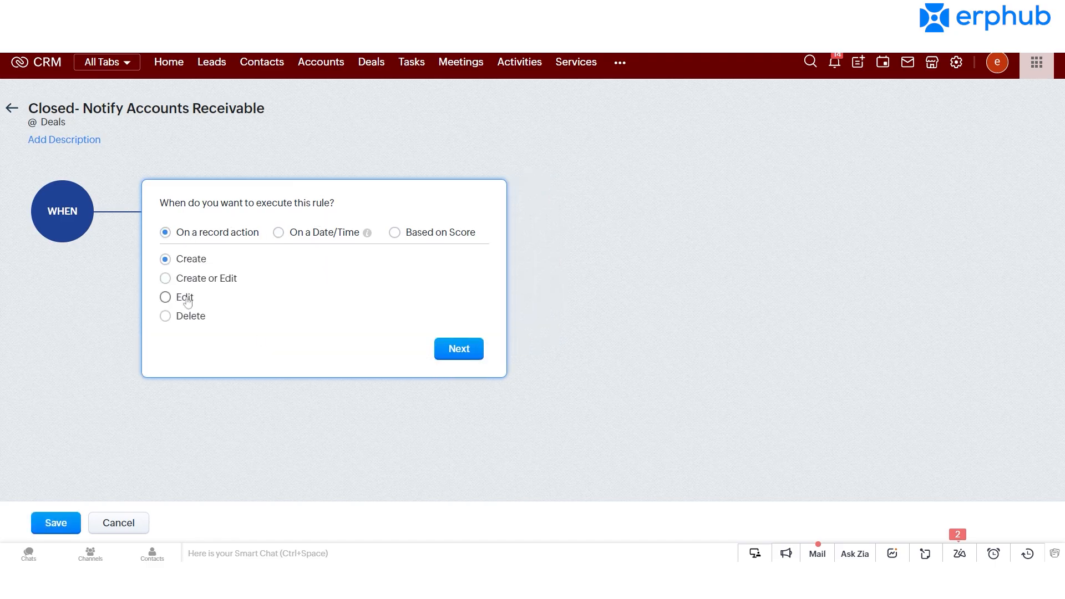
pyautogui.click(166, 278)
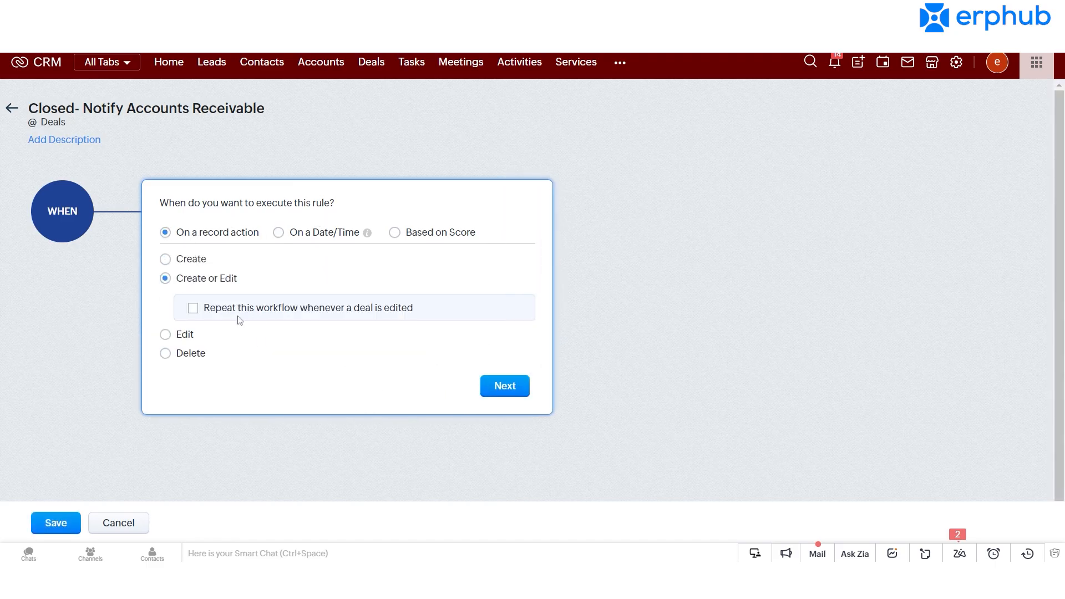
# Add a condition matching deals whose Stage is Qualification.
pyautogui.click(505, 387)
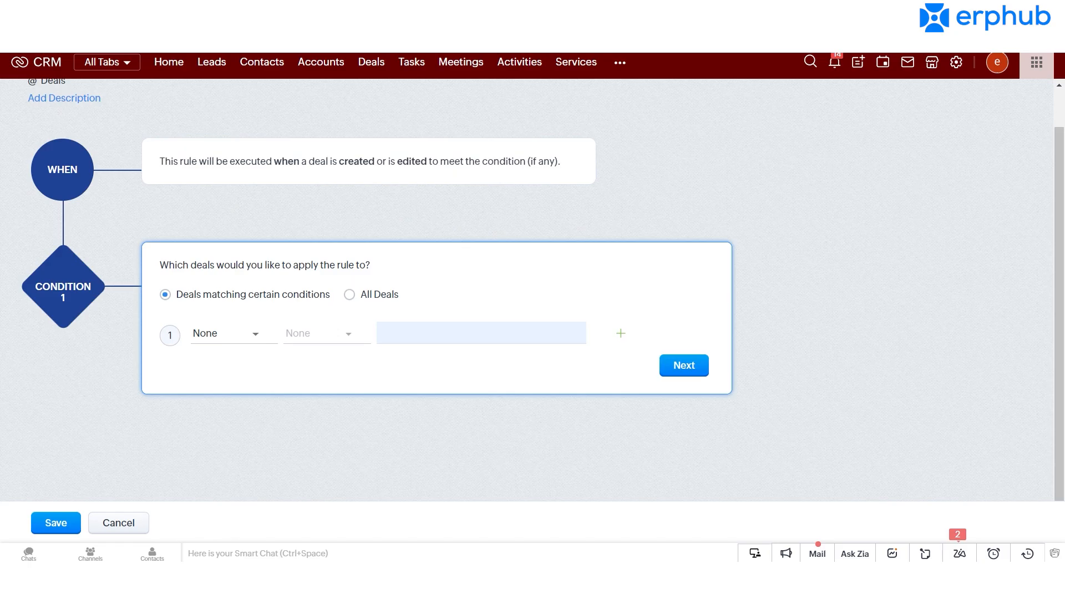
pyautogui.moveTo(370, 161)
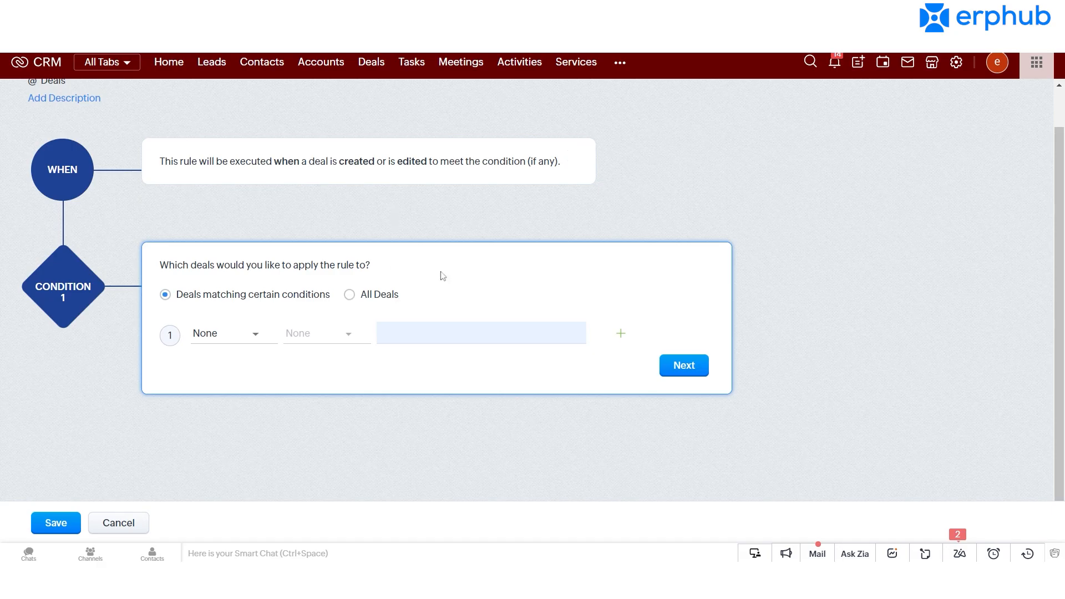
pyautogui.click(224, 333)
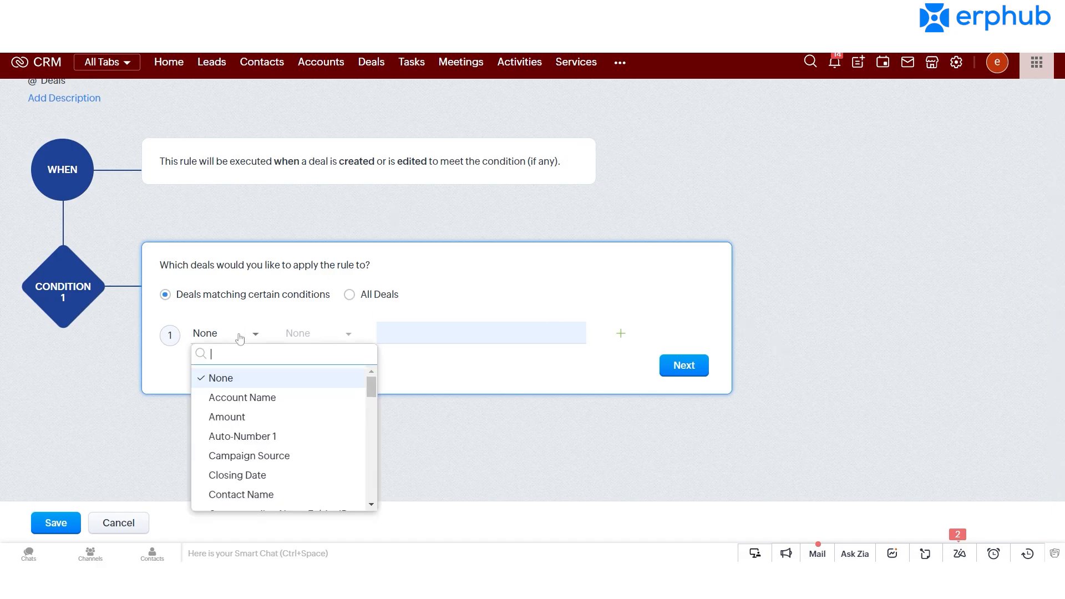
pyautogui.write('stage')
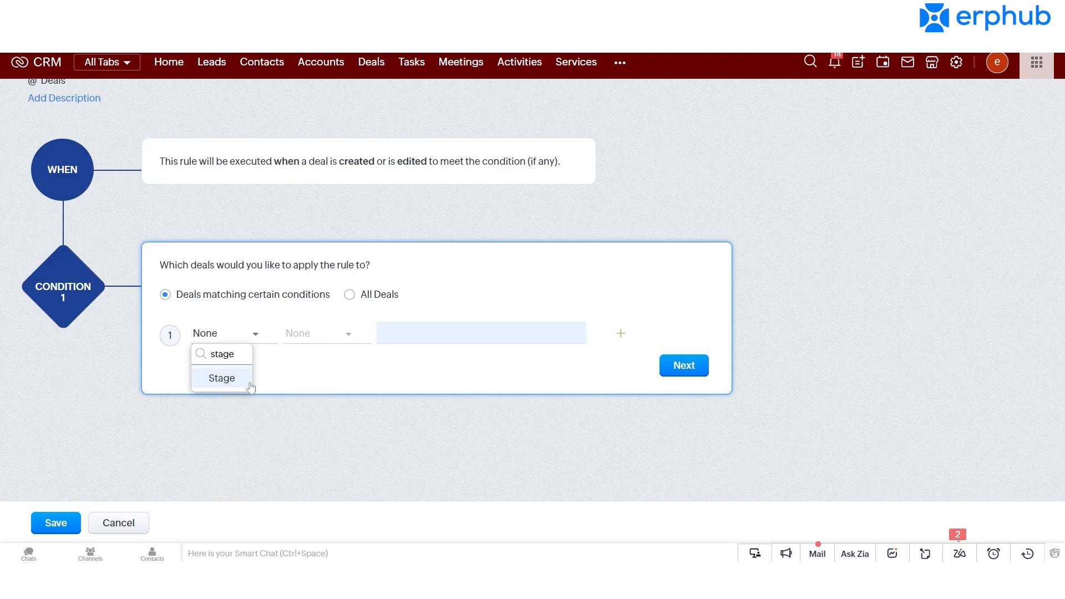
pyautogui.click(221, 378)
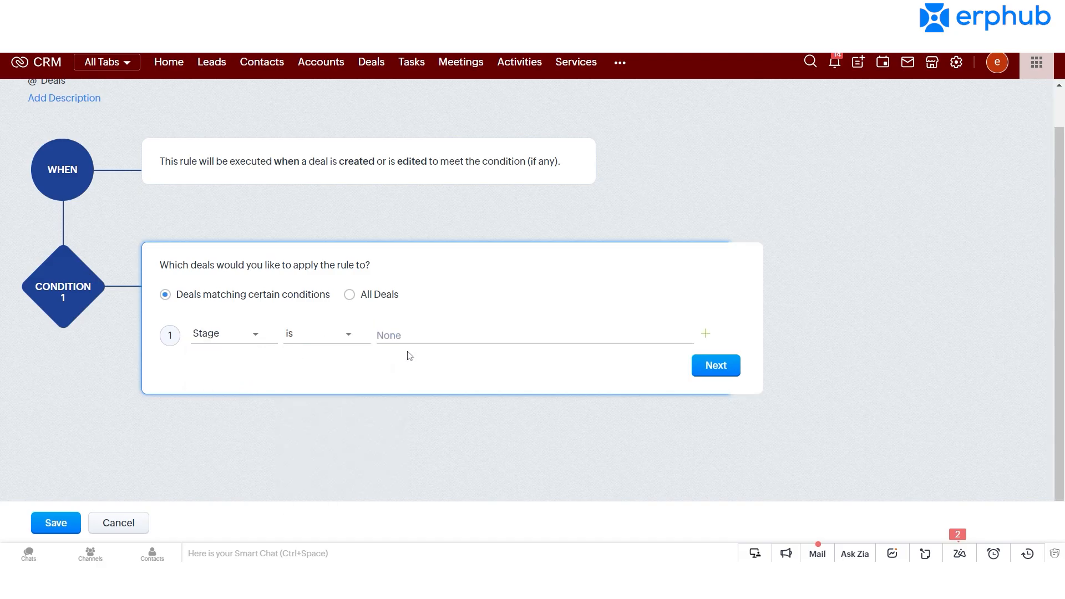
pyautogui.click(533, 335)
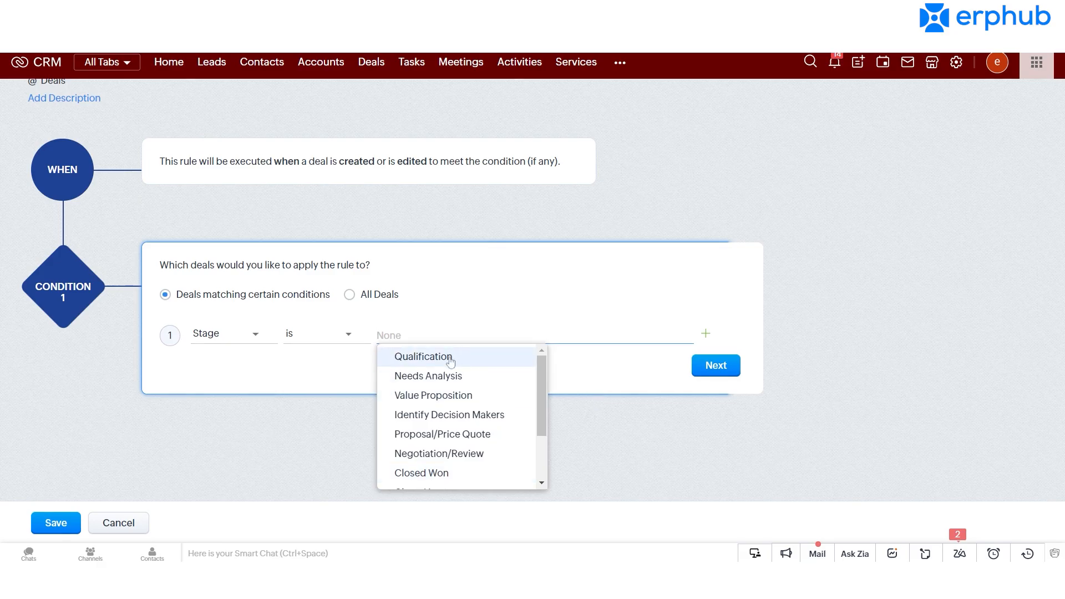
pyautogui.click(422, 356)
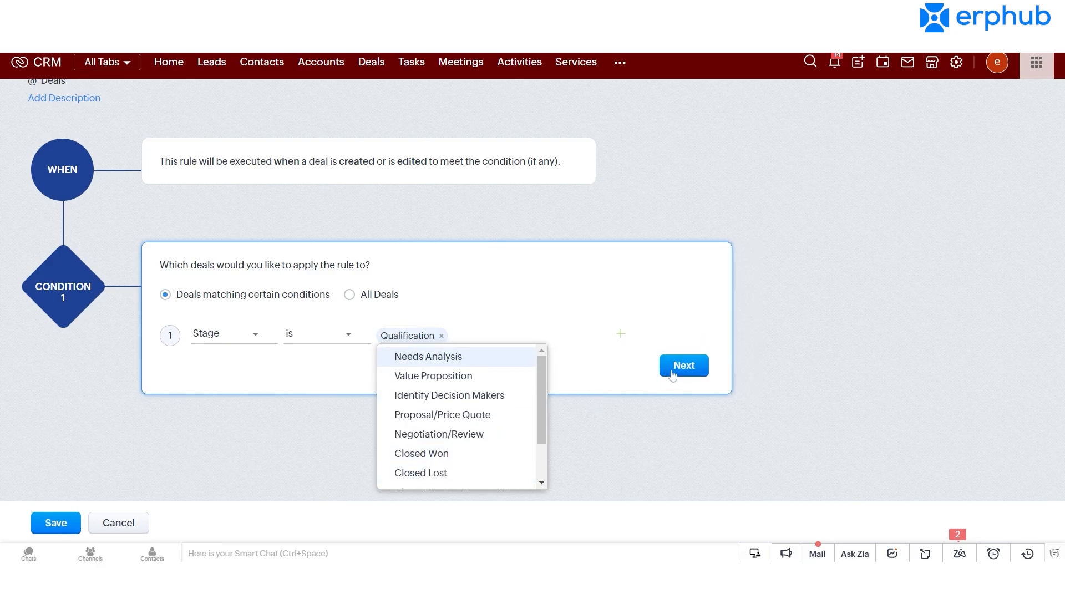
# Save the Stage condition, browse the instant actions, and choose to add a Task.
pyautogui.click(684, 365)
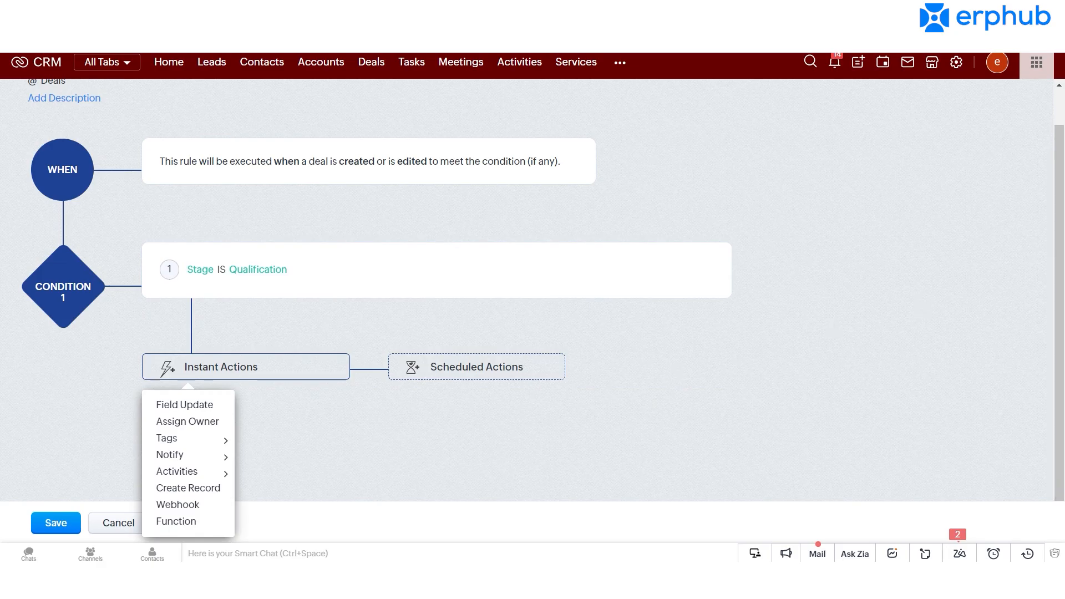
pyautogui.scroll(-3)
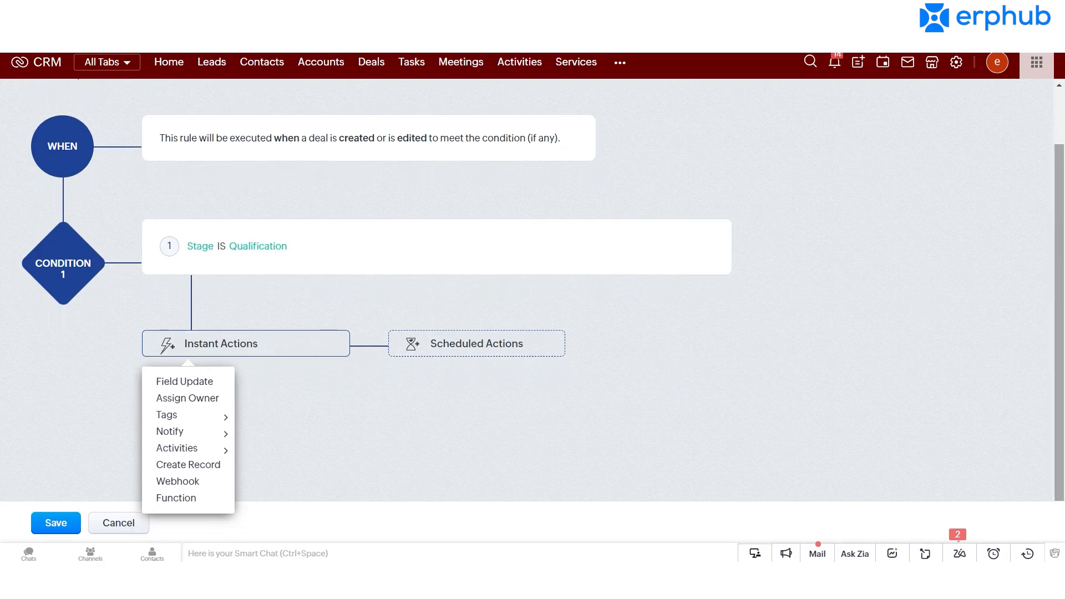
pyautogui.moveTo(915, 313)
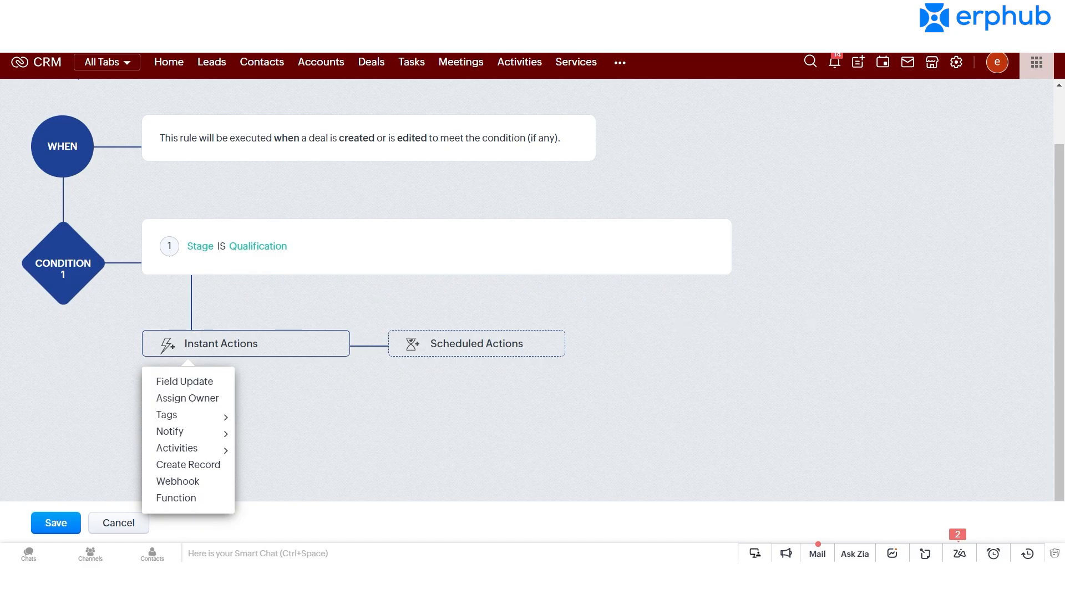
pyautogui.moveTo(473, 393)
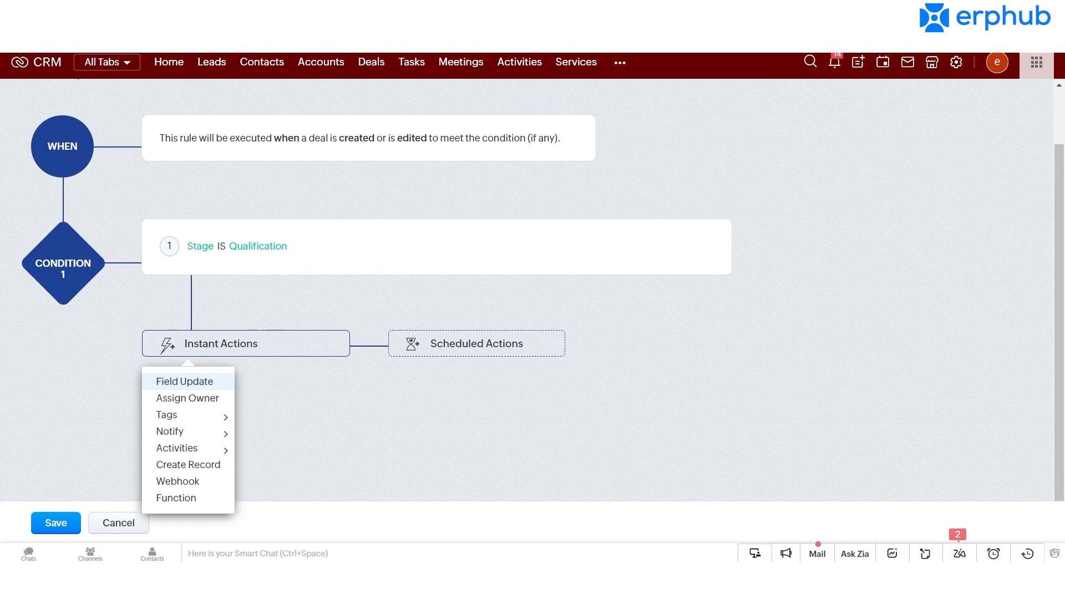
pyautogui.moveTo(188, 398)
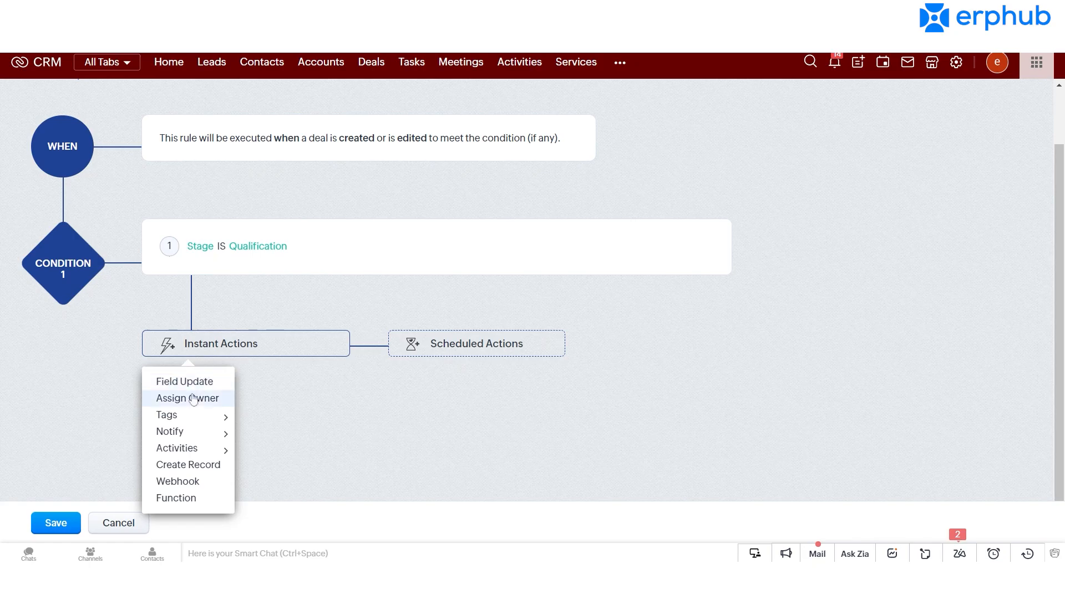
pyautogui.moveTo(170, 431)
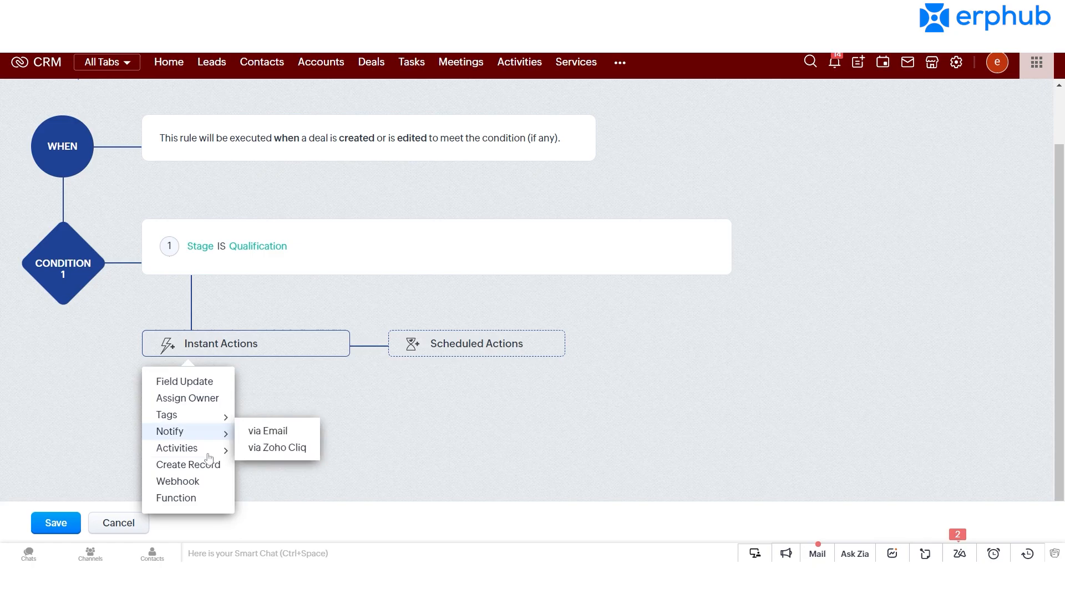
pyautogui.moveTo(176, 448)
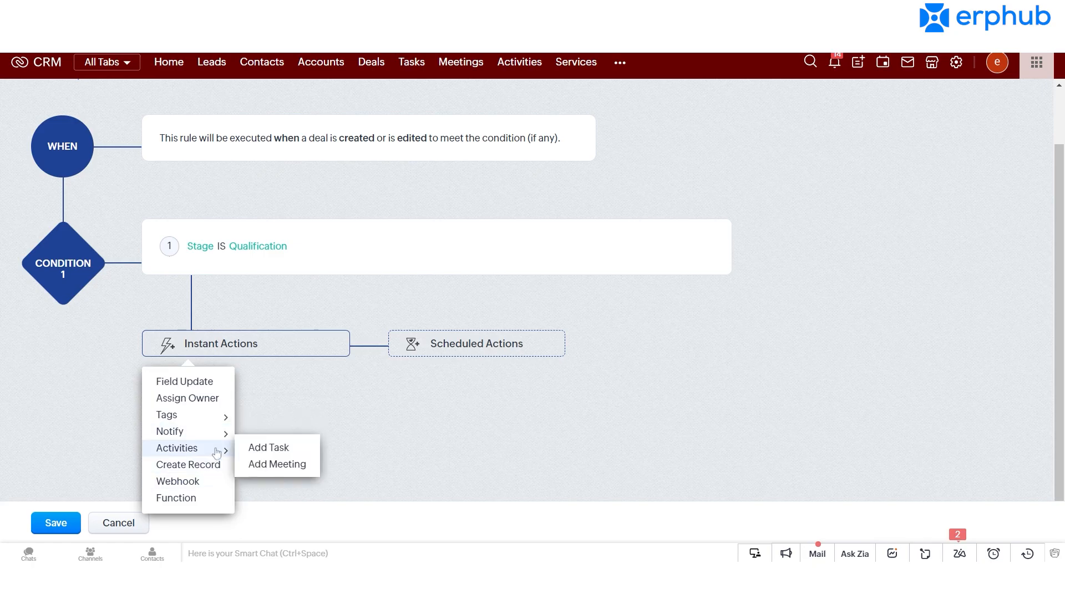
pyautogui.click(268, 447)
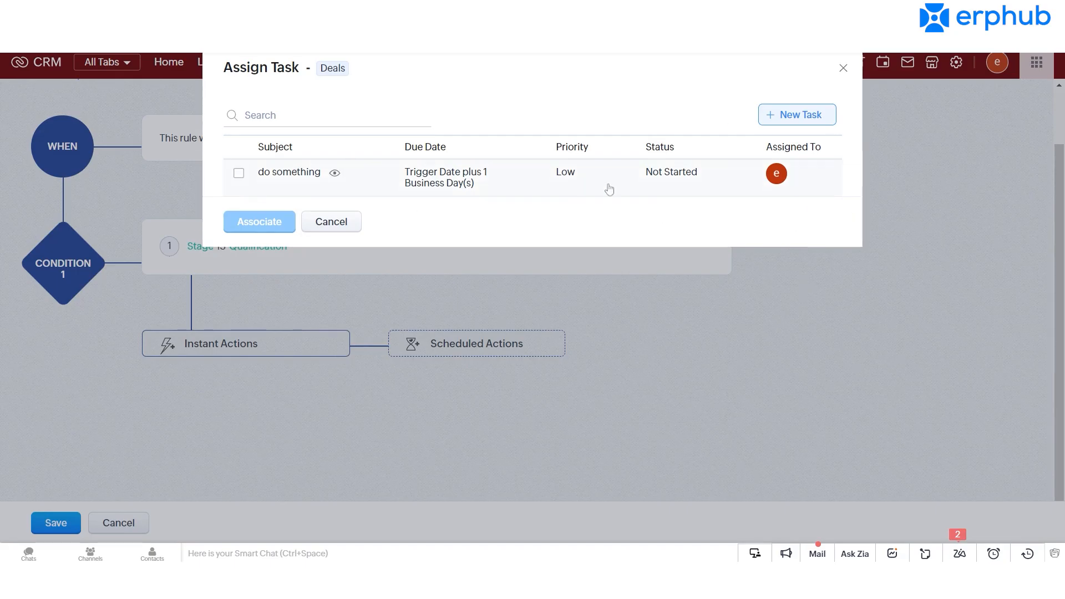
# Start a new task, then dismiss the Assign Task dialog without saving.
pyautogui.click(796, 114)
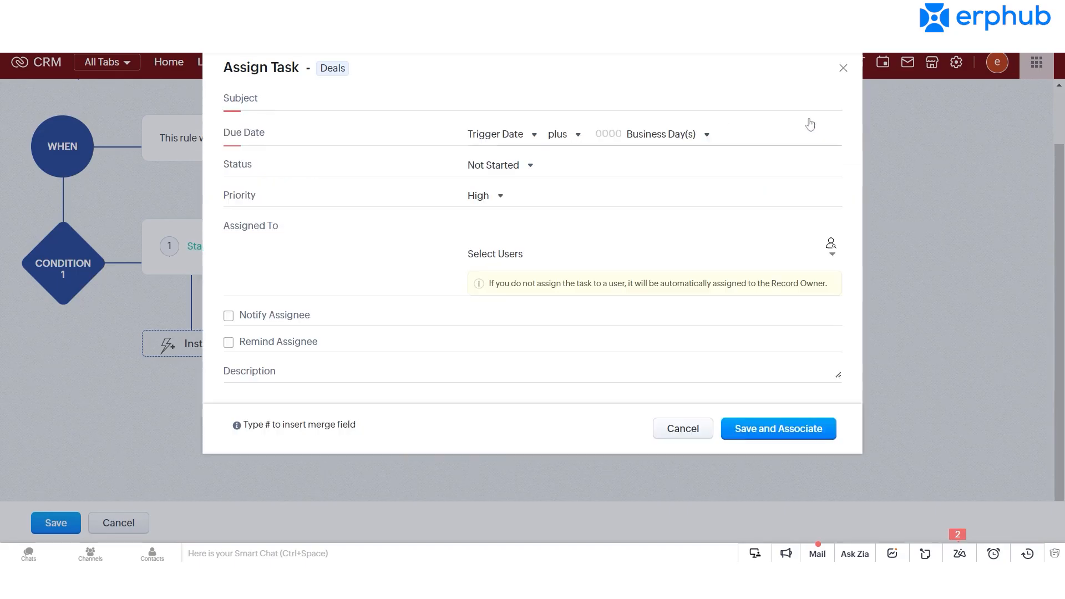
pyautogui.moveTo(609, 227)
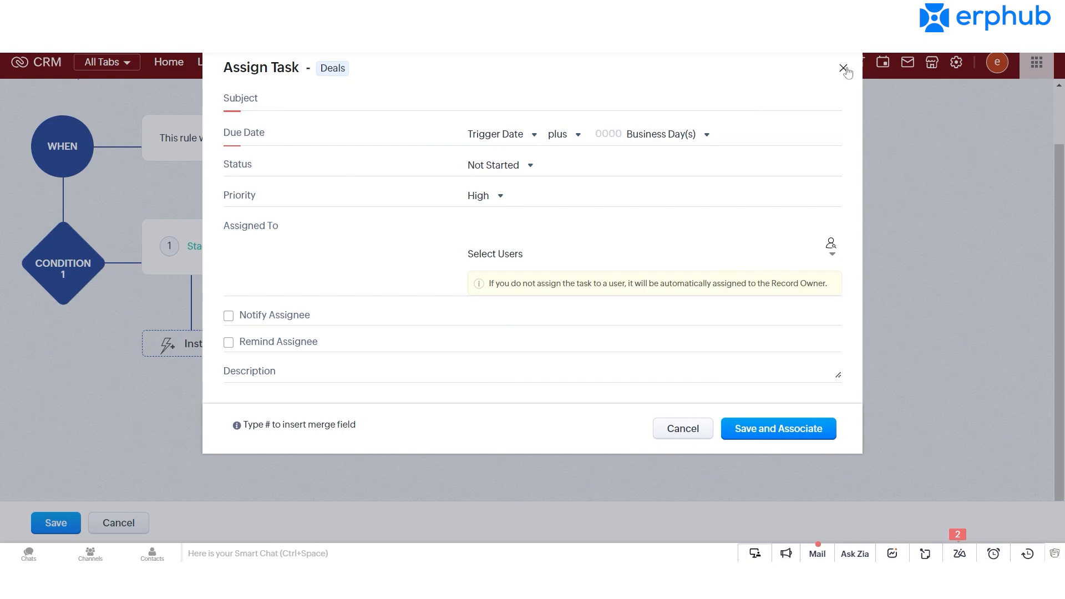
pyautogui.click(845, 70)
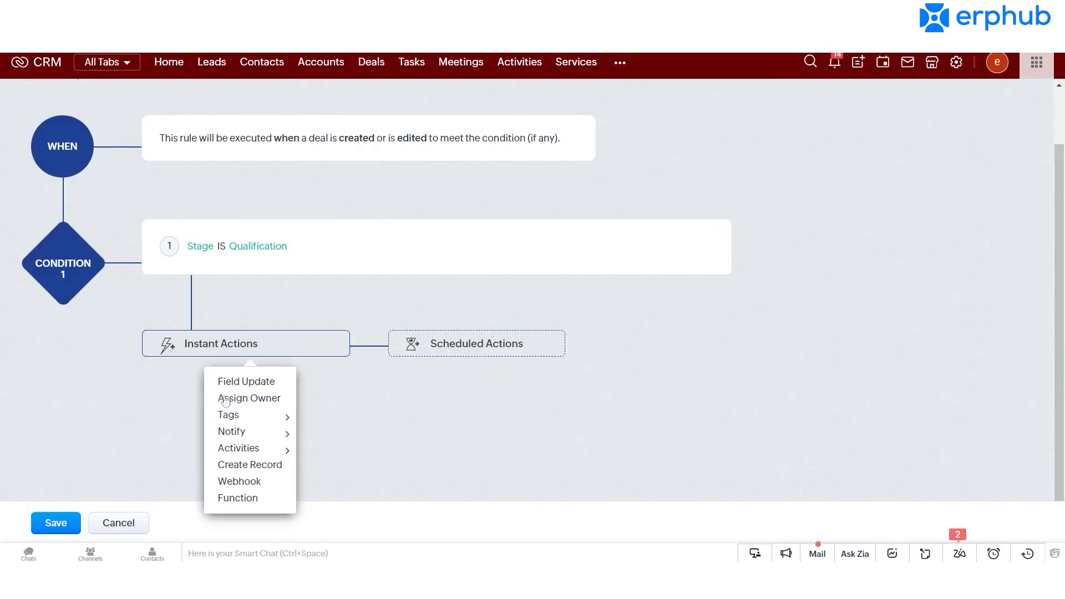
pyautogui.moveTo(228, 414)
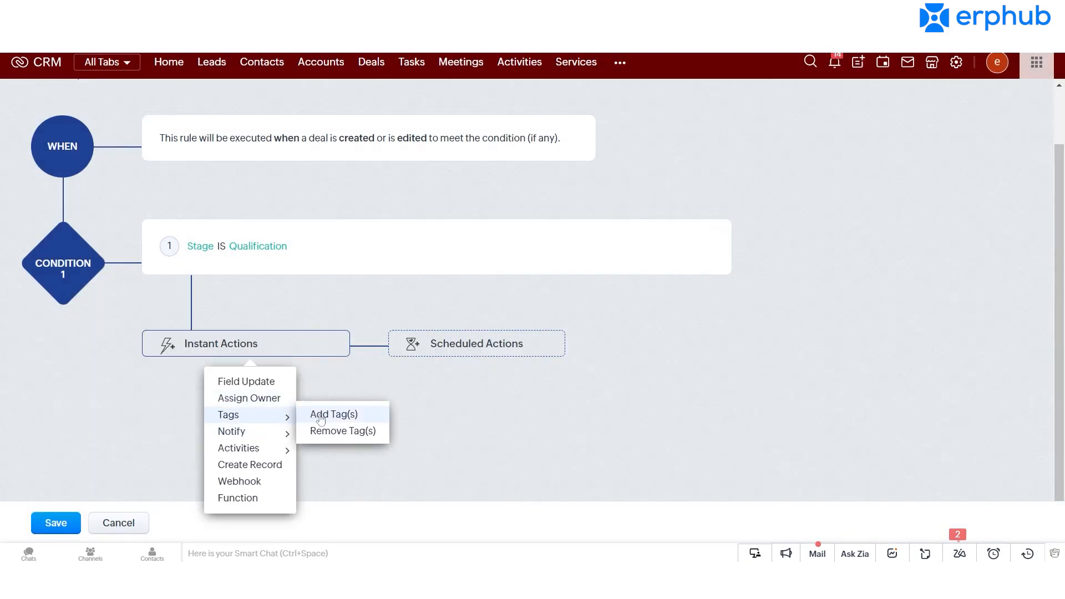
# Browse the instant-action options again, showing the Tags and Notify sub-options.
pyautogui.click(333, 414)
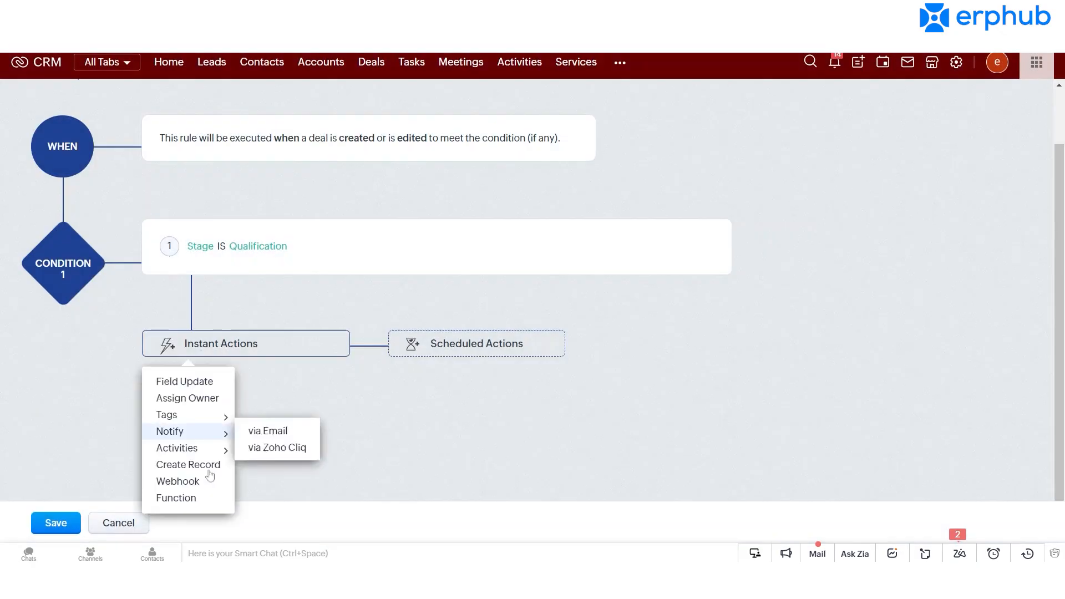
pyautogui.moveTo(176, 448)
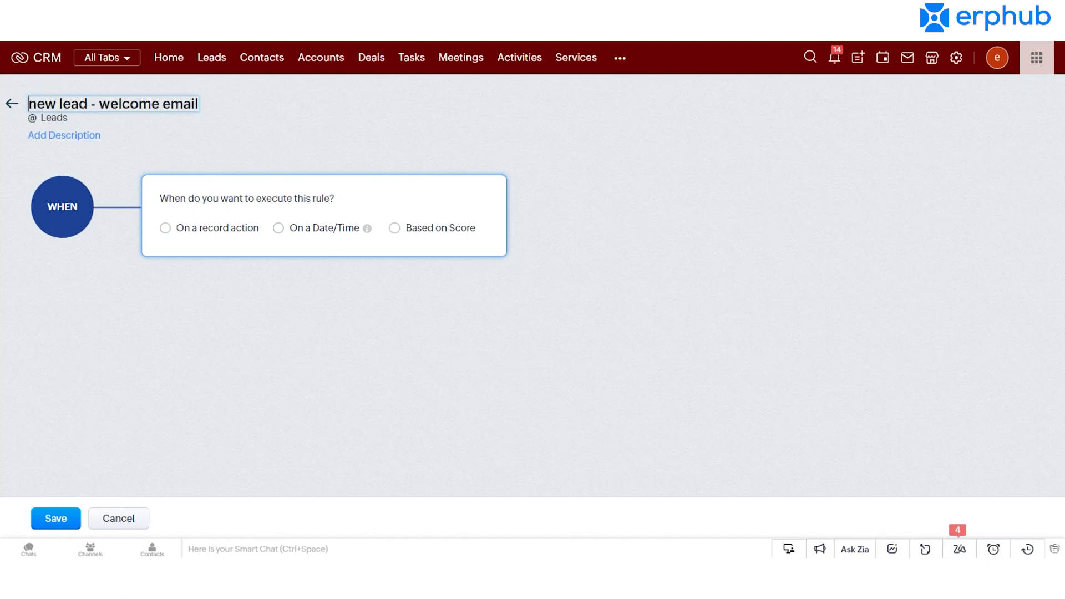
# Trigger the welcome-email rule on a record action when a lead is created.
pyautogui.click(165, 227)
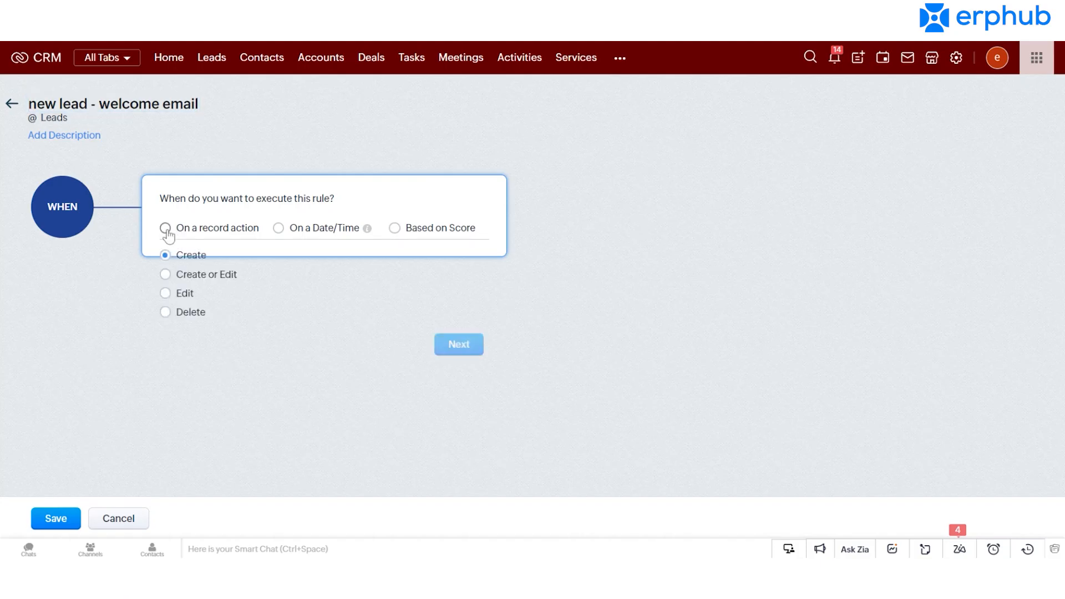
pyautogui.click(166, 227)
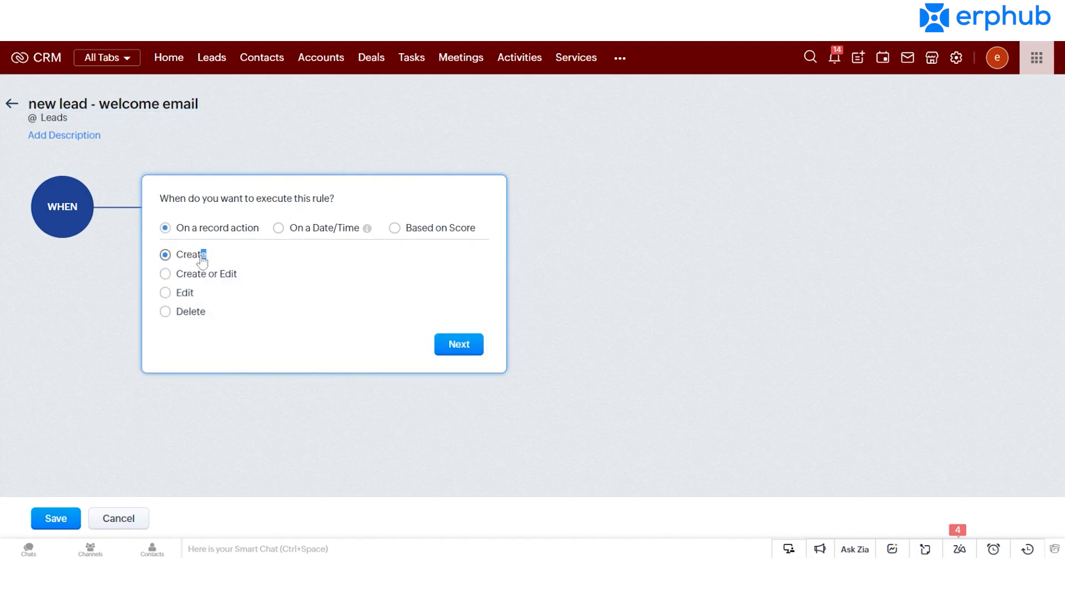
pyautogui.doubleClick(191, 254)
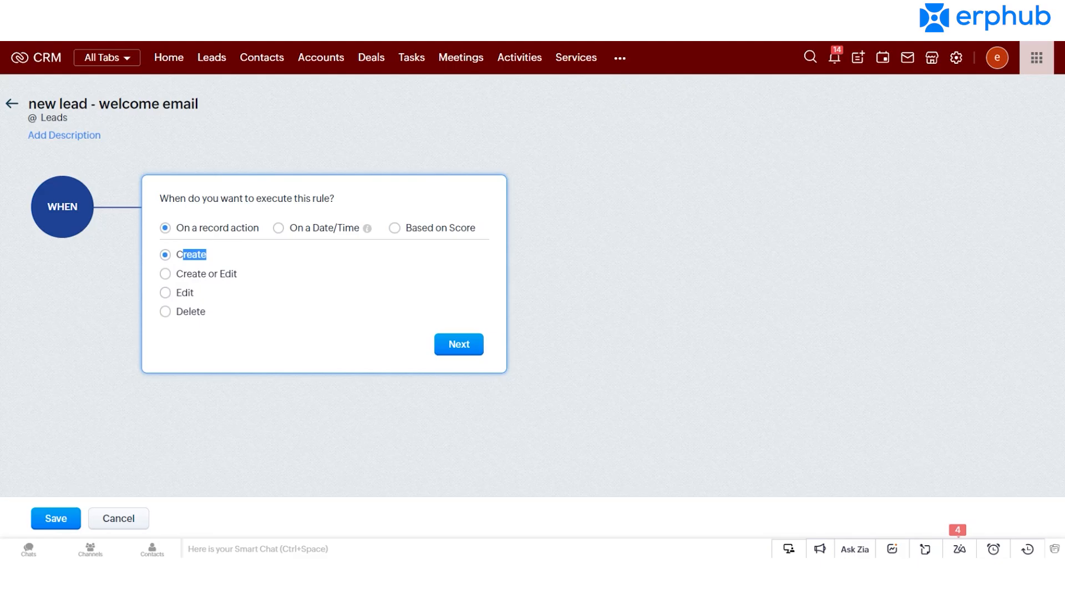
pyautogui.moveTo(272, 277)
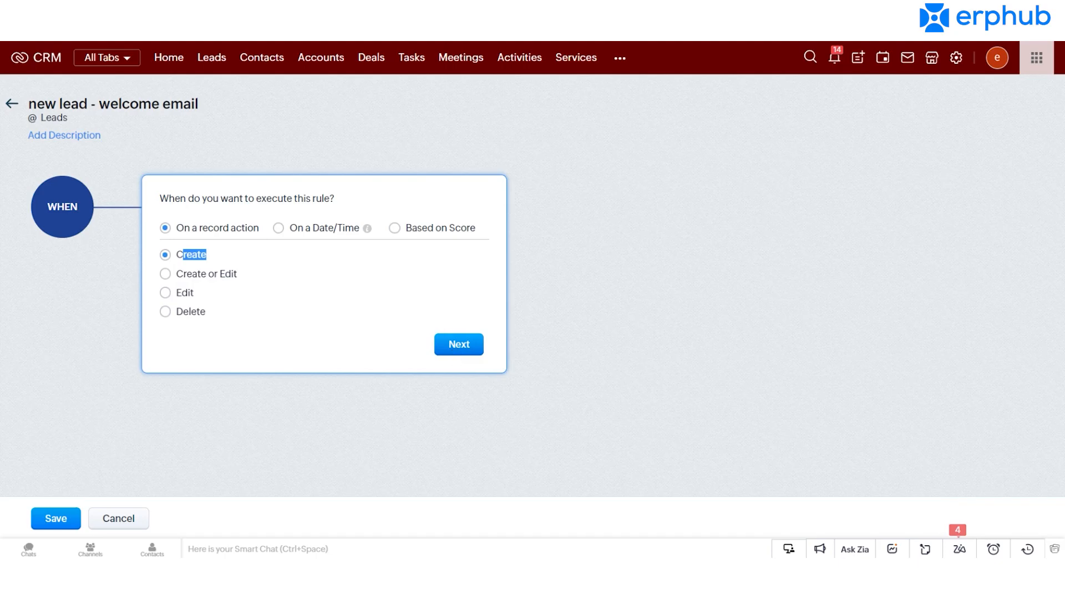
pyautogui.click(458, 344)
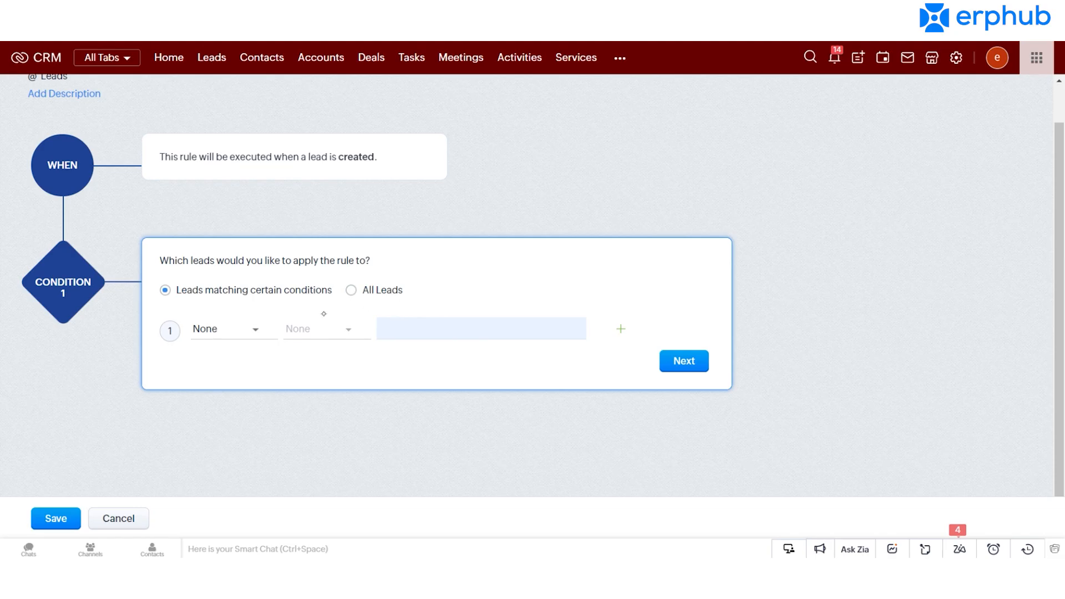
# Set condition 1 to Lead Source is External Referral, discarding an extra empty row.
pyautogui.click(231, 329)
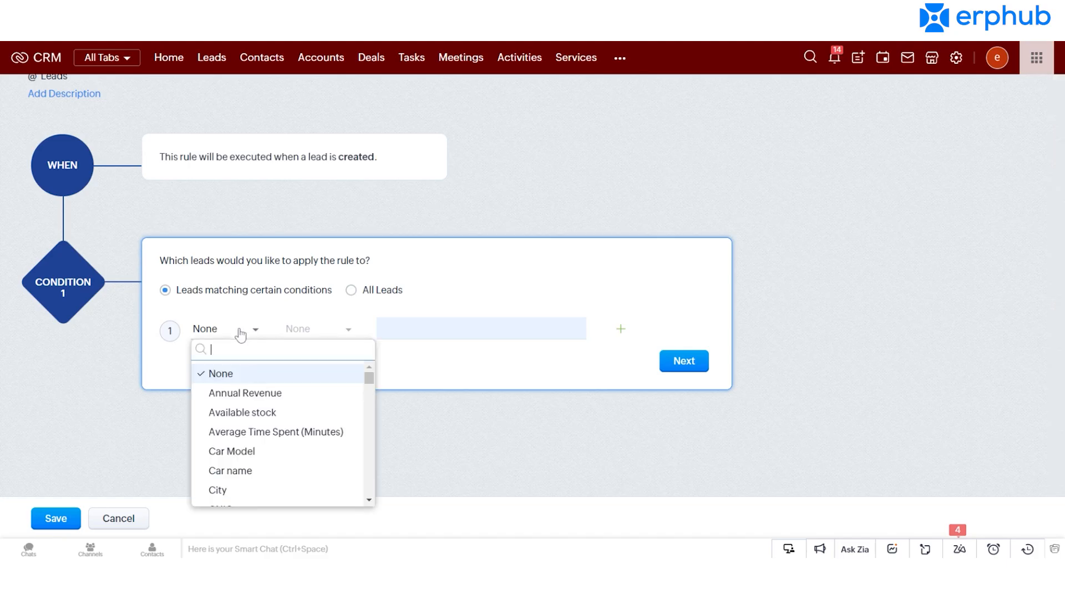
pyautogui.write('le')
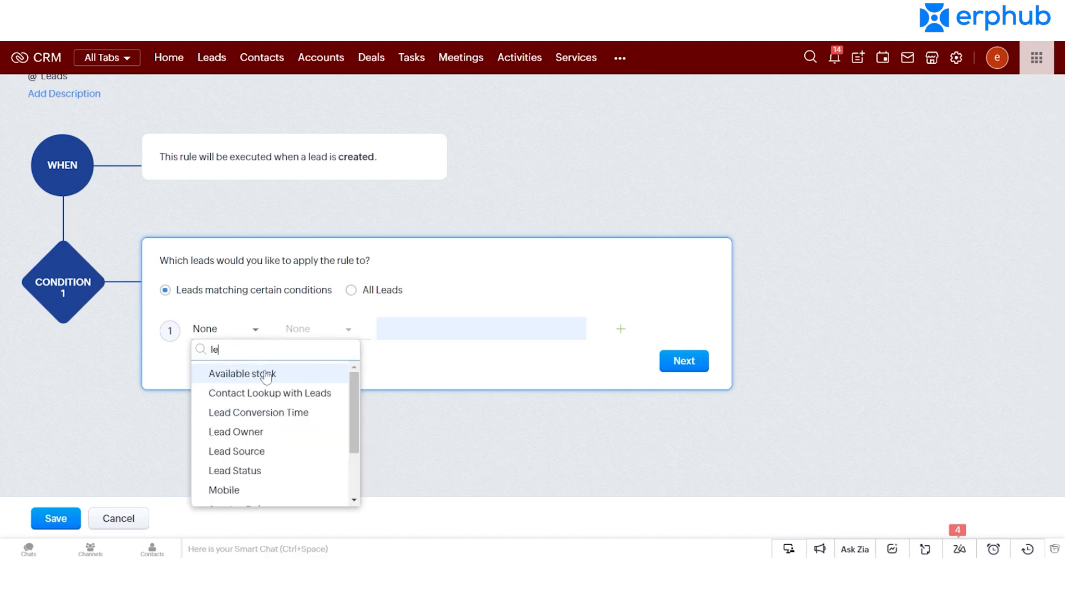
pyautogui.click(236, 451)
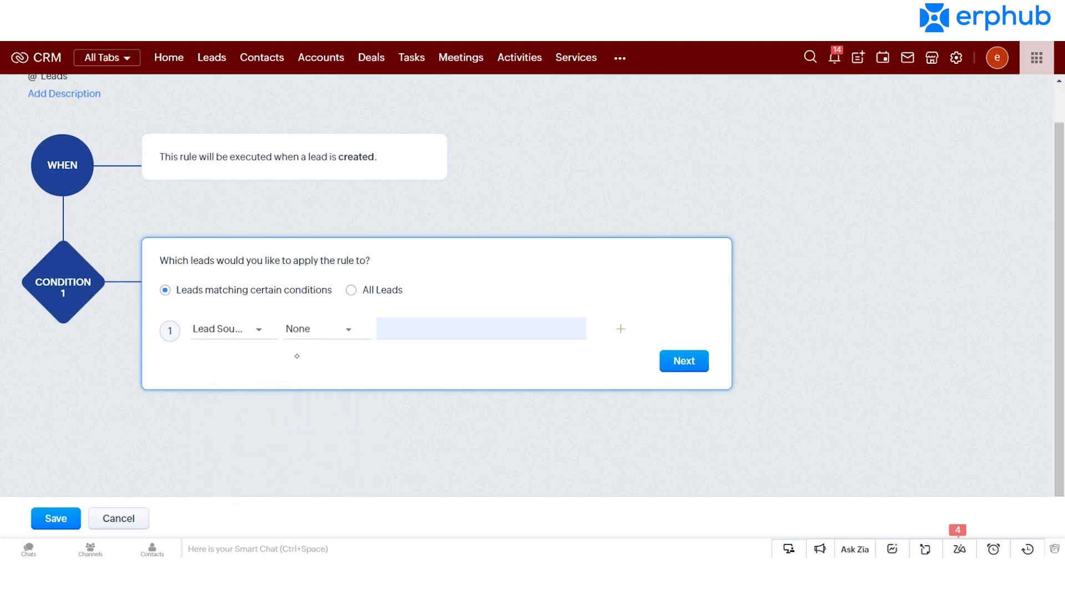
pyautogui.click(324, 330)
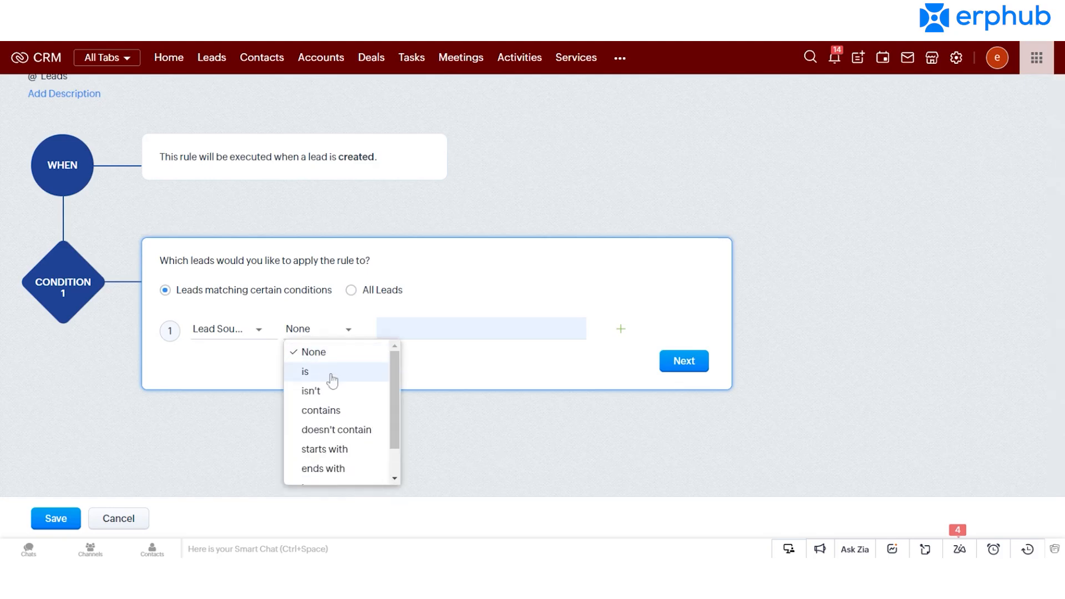
pyautogui.click(305, 371)
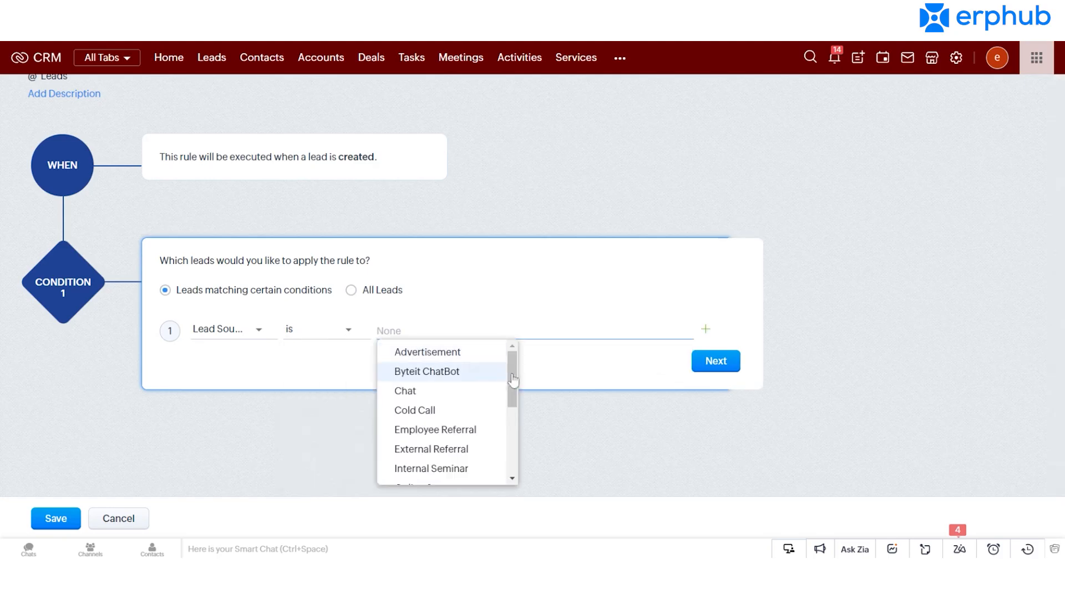
pyautogui.click(430, 449)
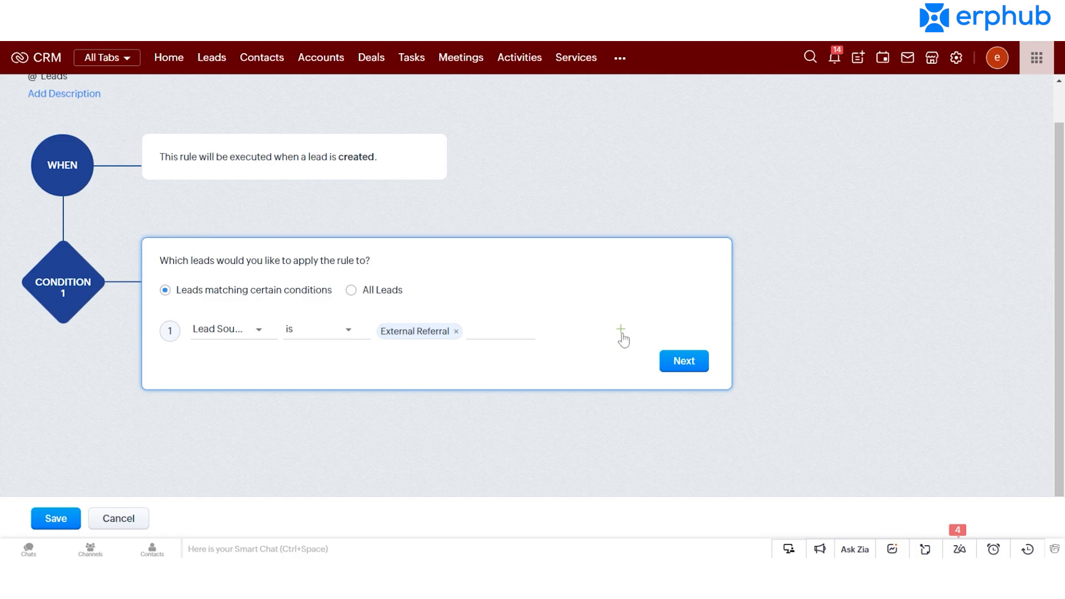
pyautogui.click(621, 338)
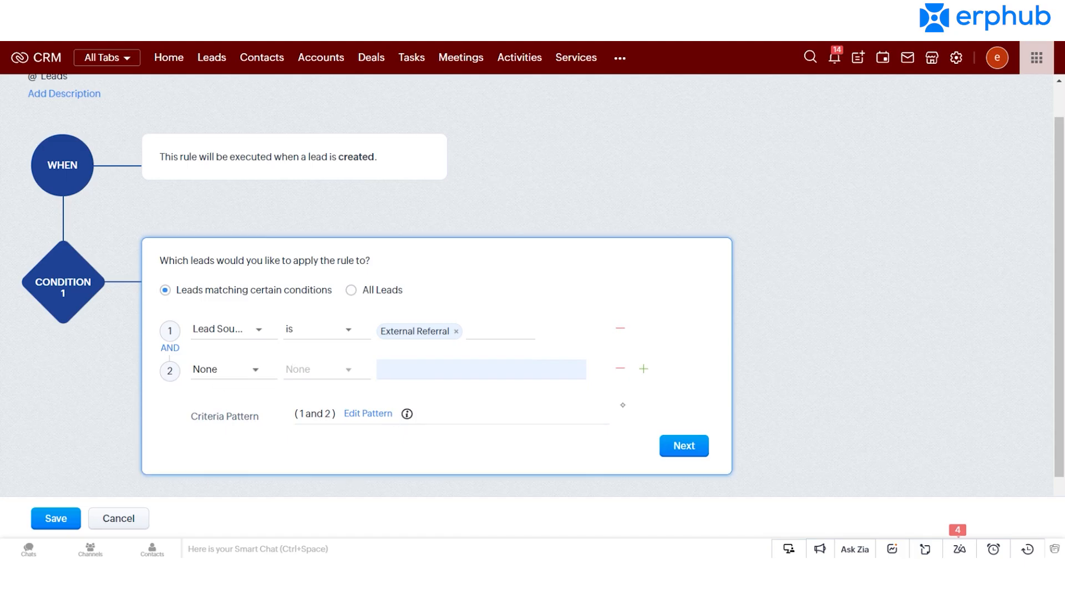
pyautogui.click(619, 369)
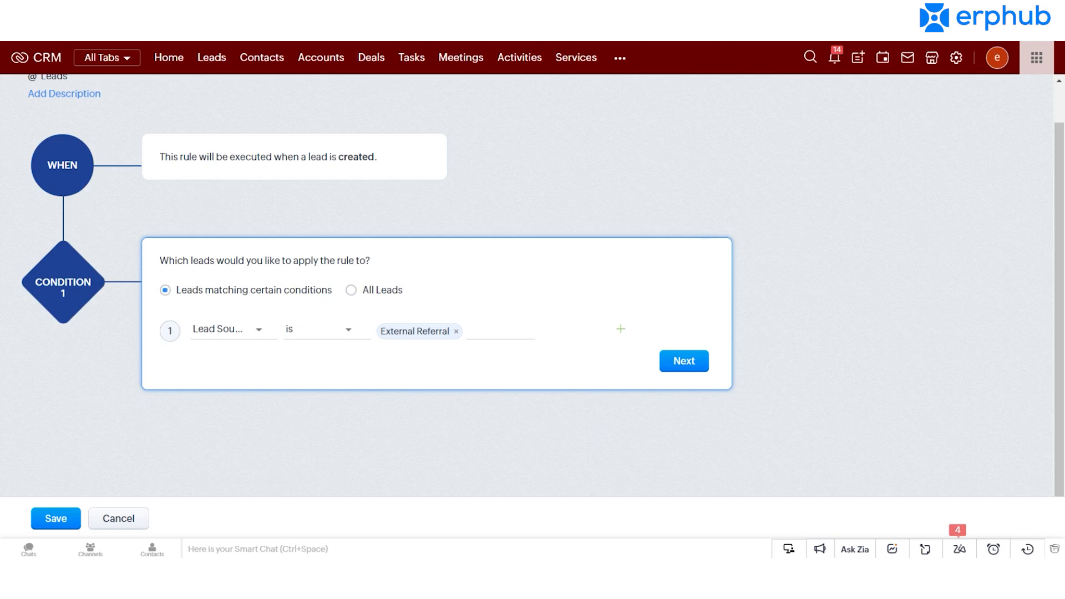
pyautogui.moveTo(602, 363)
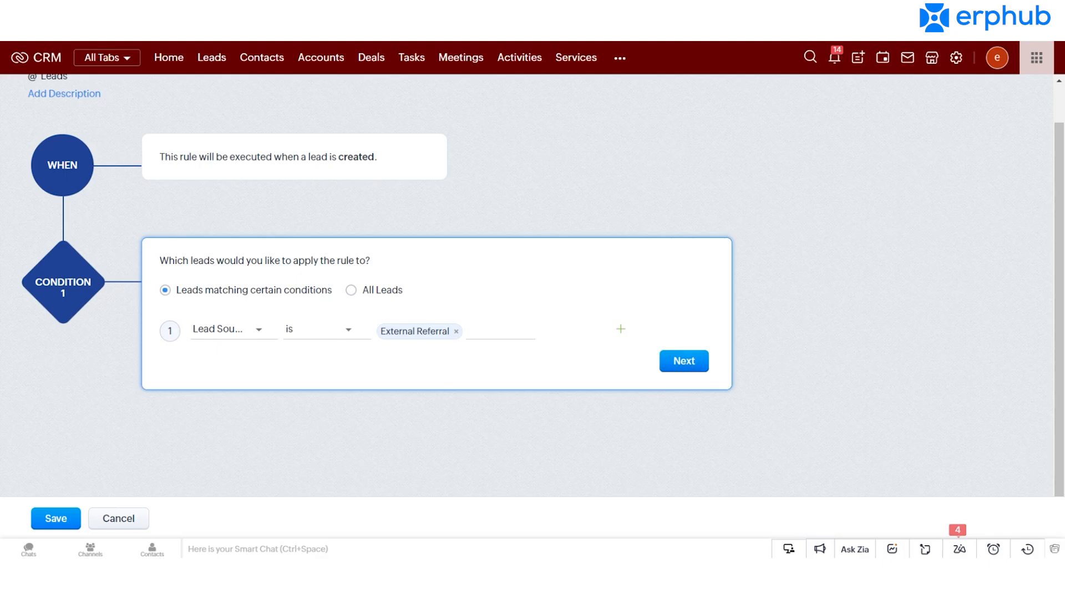
pyautogui.click(683, 360)
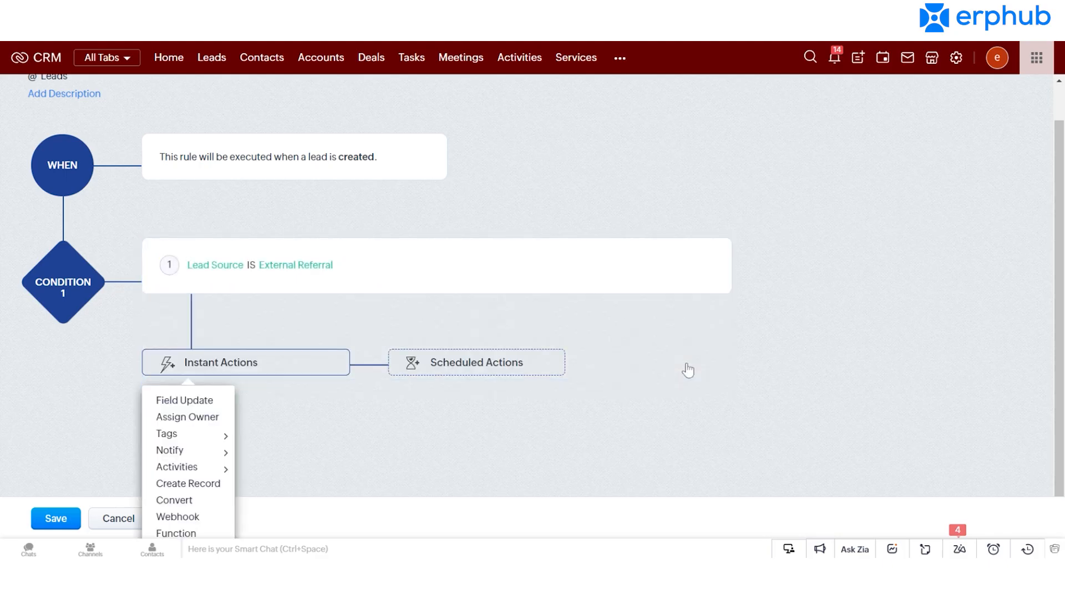
pyautogui.moveTo(381, 396)
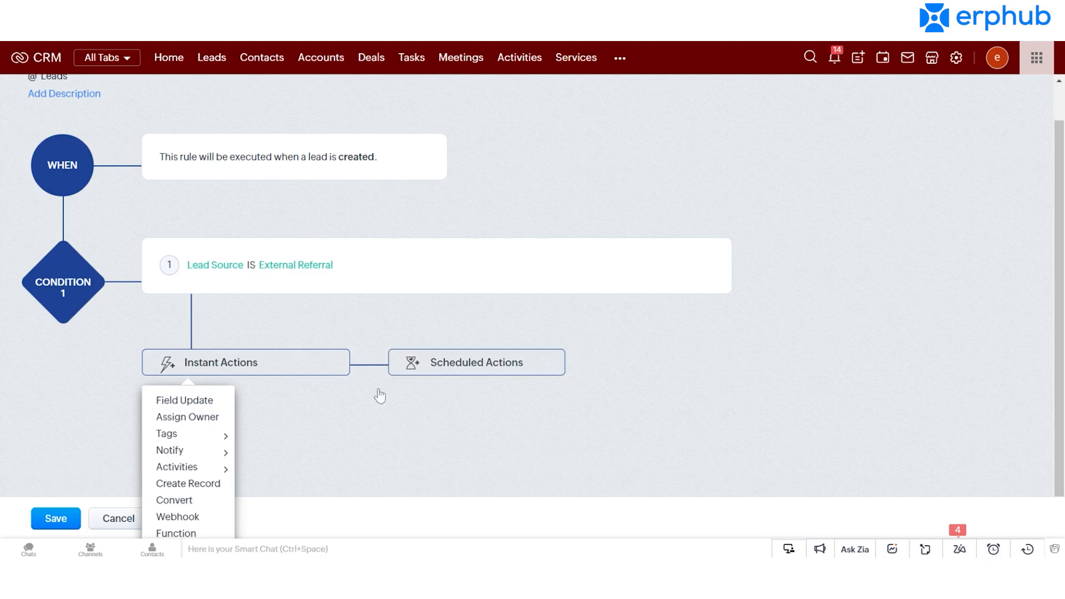
pyautogui.moveTo(215, 429)
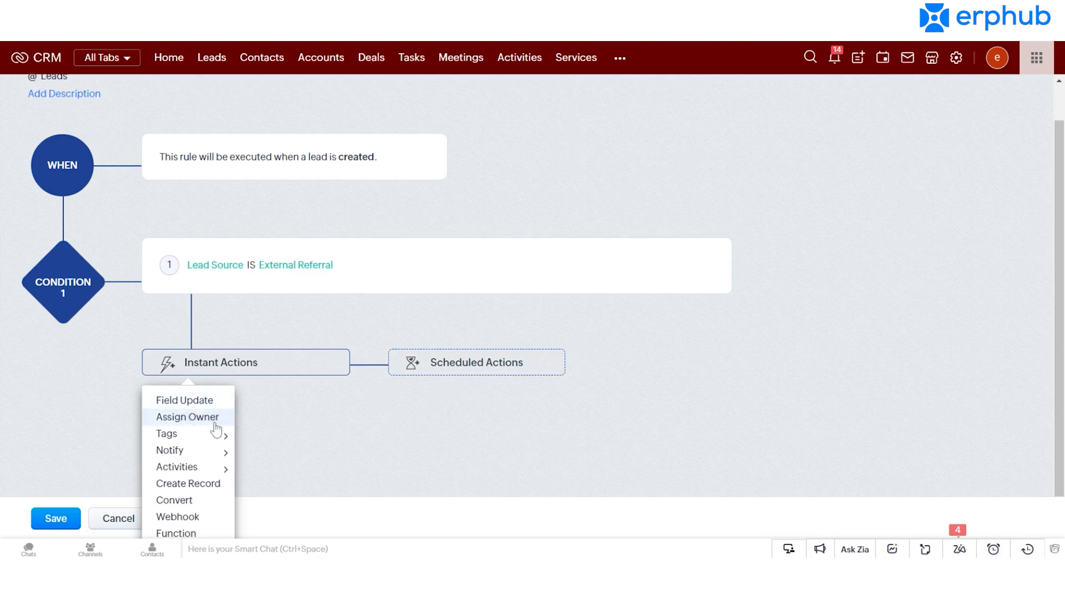
pyautogui.moveTo(170, 451)
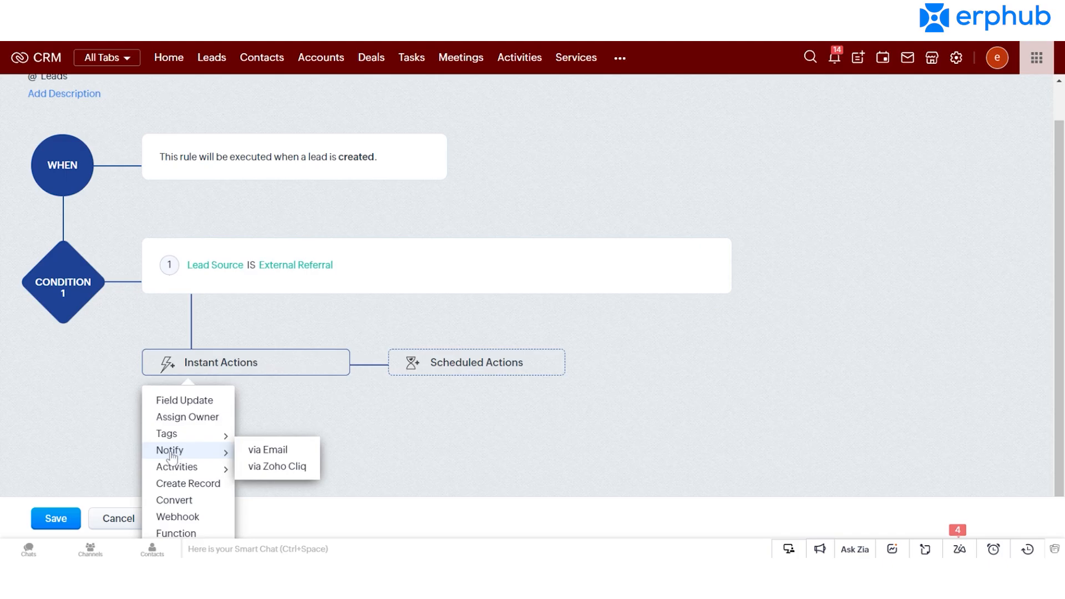
# Choose Notify via Email to list Leads notifications such as Welcome Email.
pyautogui.click(293, 458)
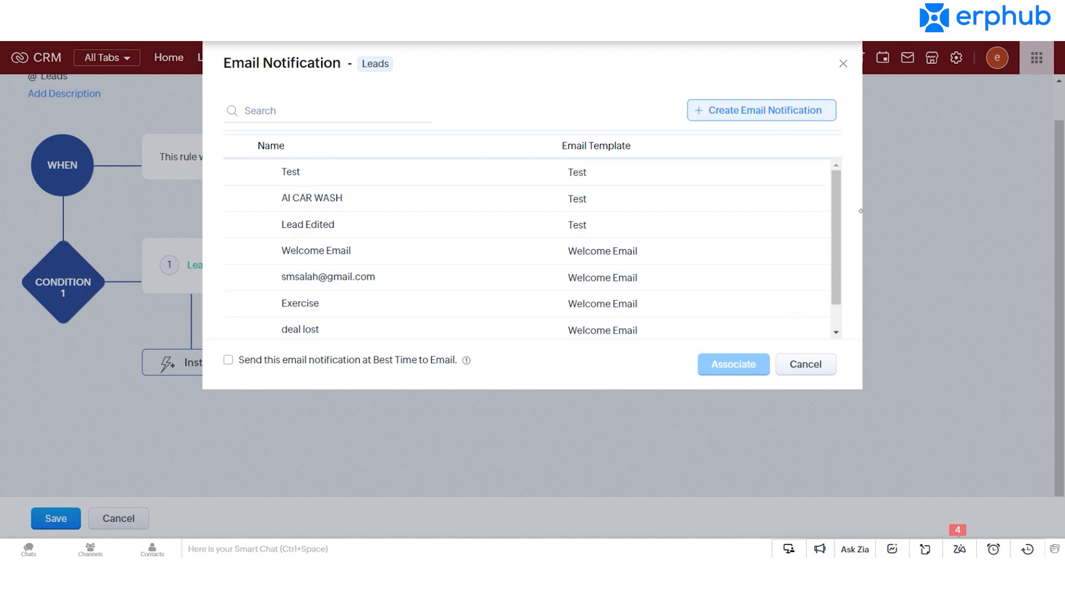
# Select the Welcome Email notification and associate it with the rule as an instant action.
pyautogui.scroll(-3)
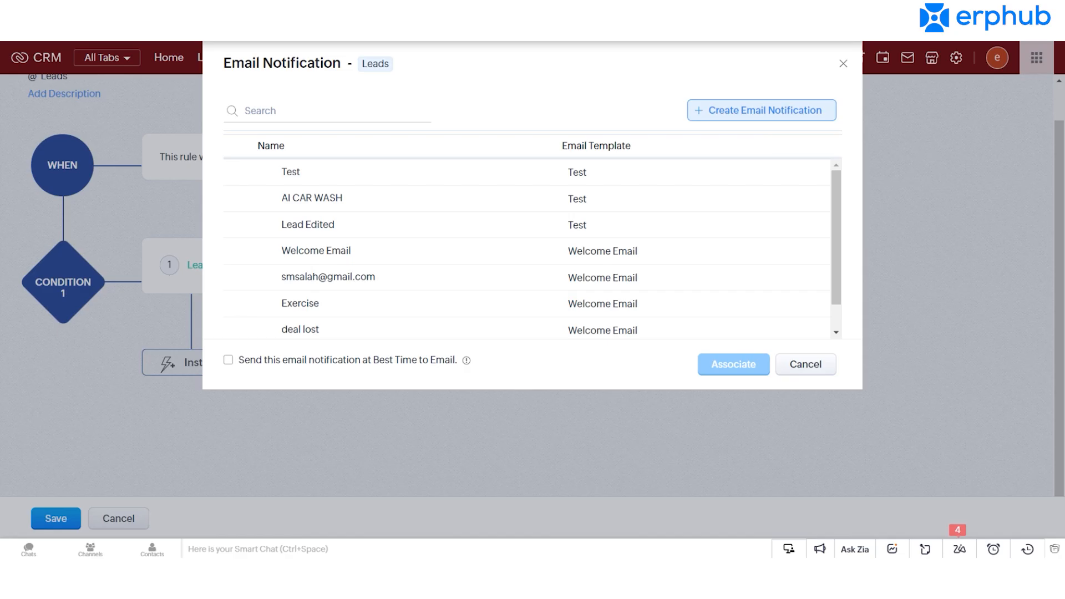
pyautogui.moveTo(664, 135)
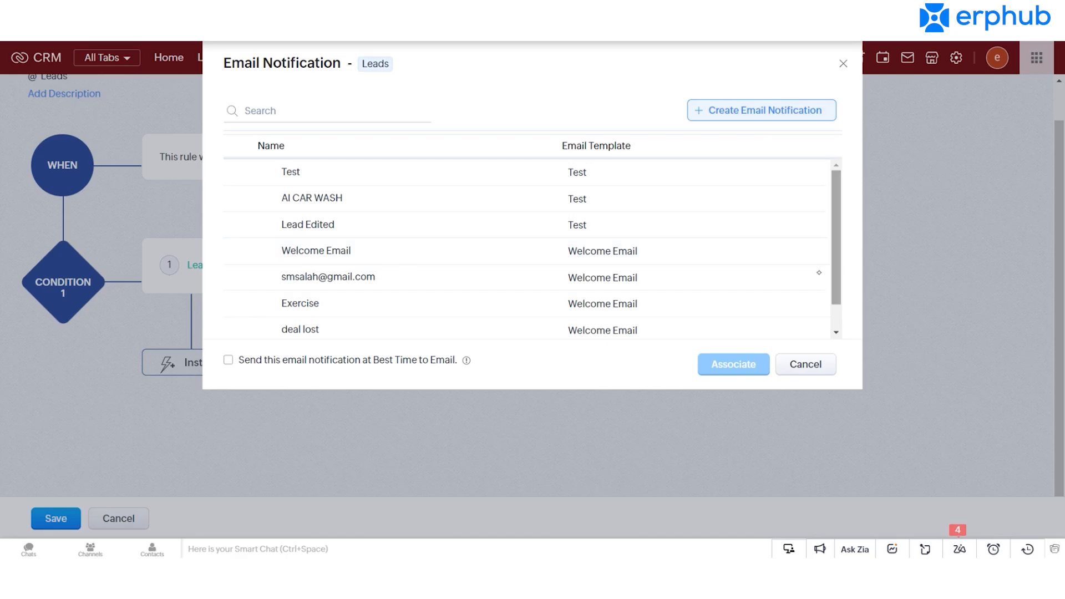
pyautogui.click(239, 251)
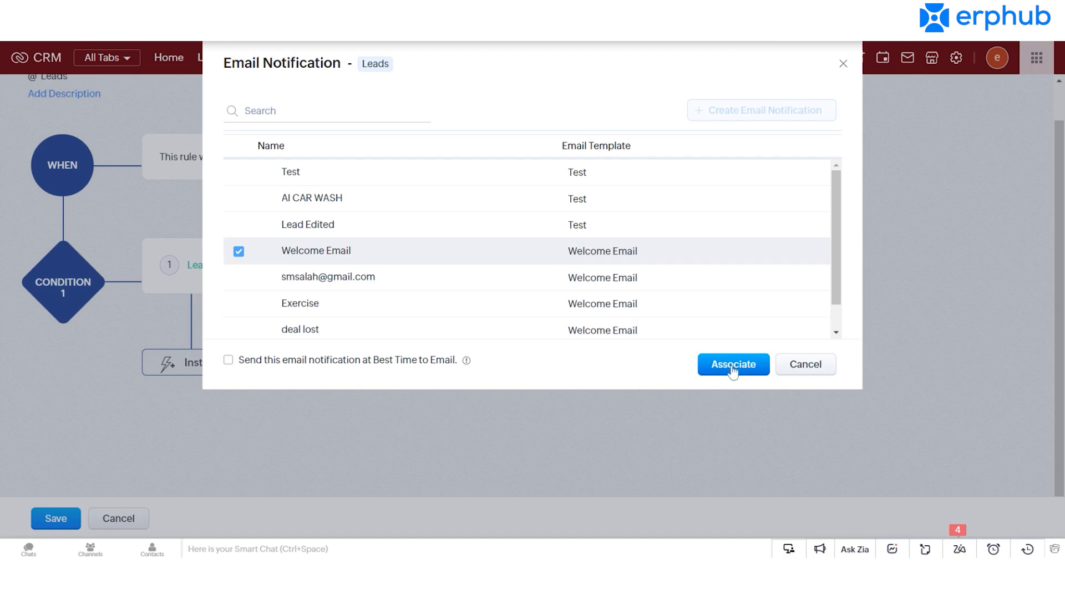
pyautogui.click(733, 364)
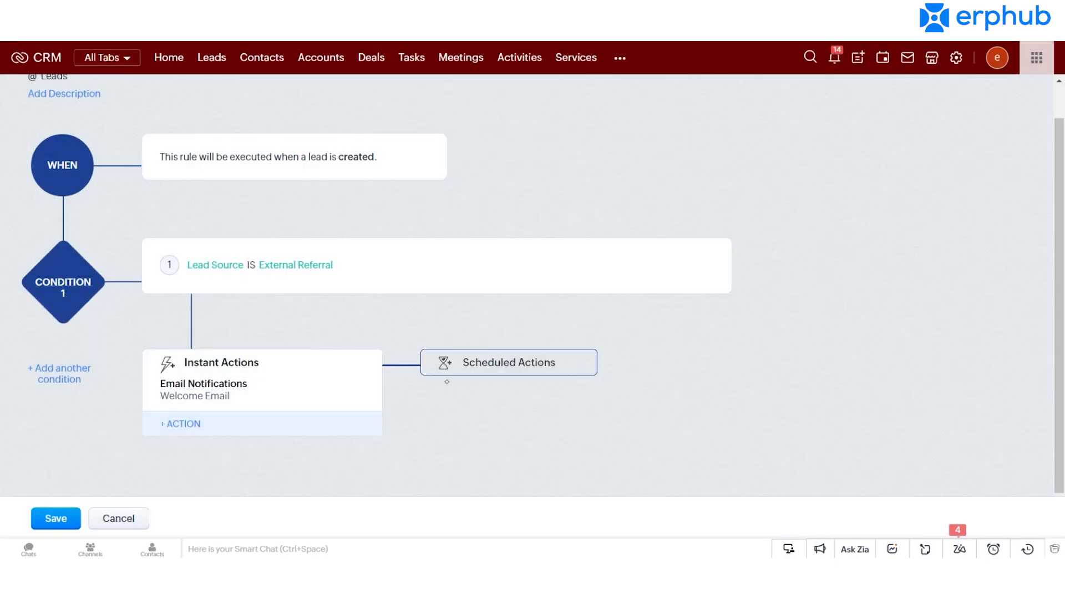
pyautogui.moveTo(559, 374)
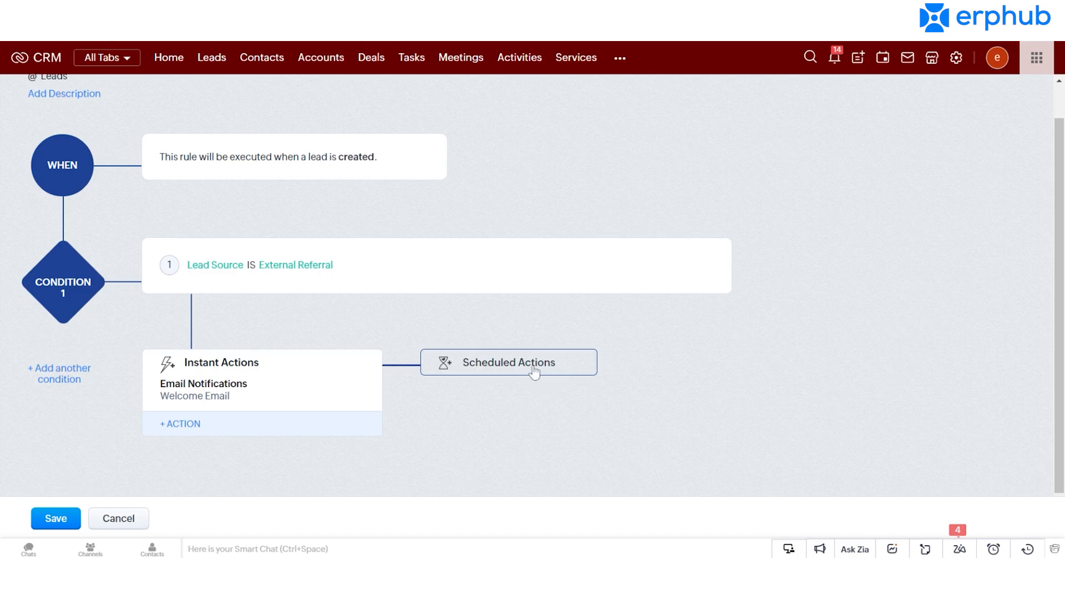
pyautogui.click(508, 362)
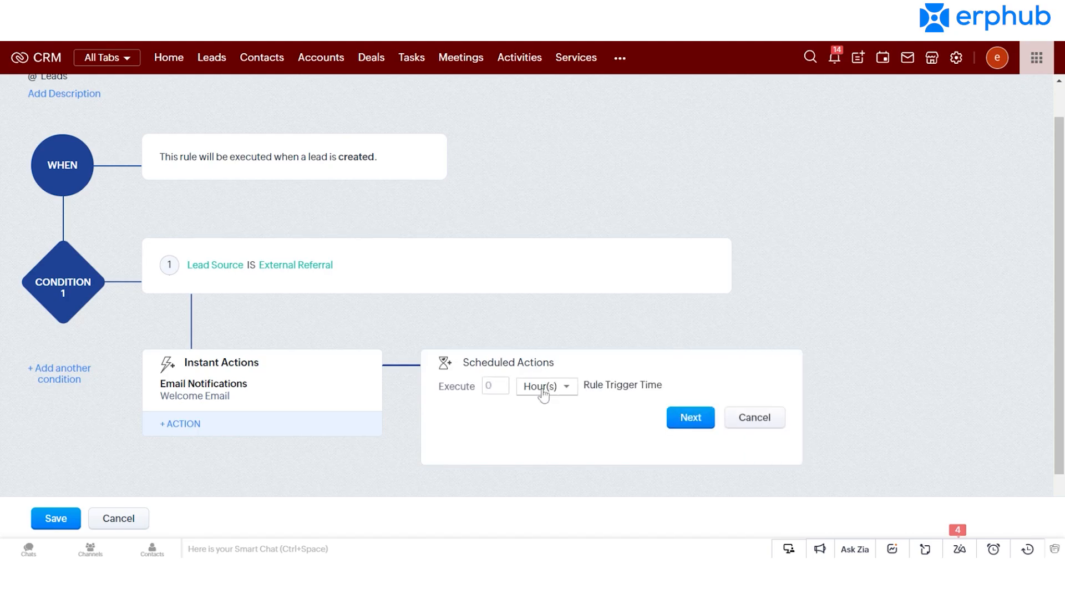
pyautogui.click(544, 386)
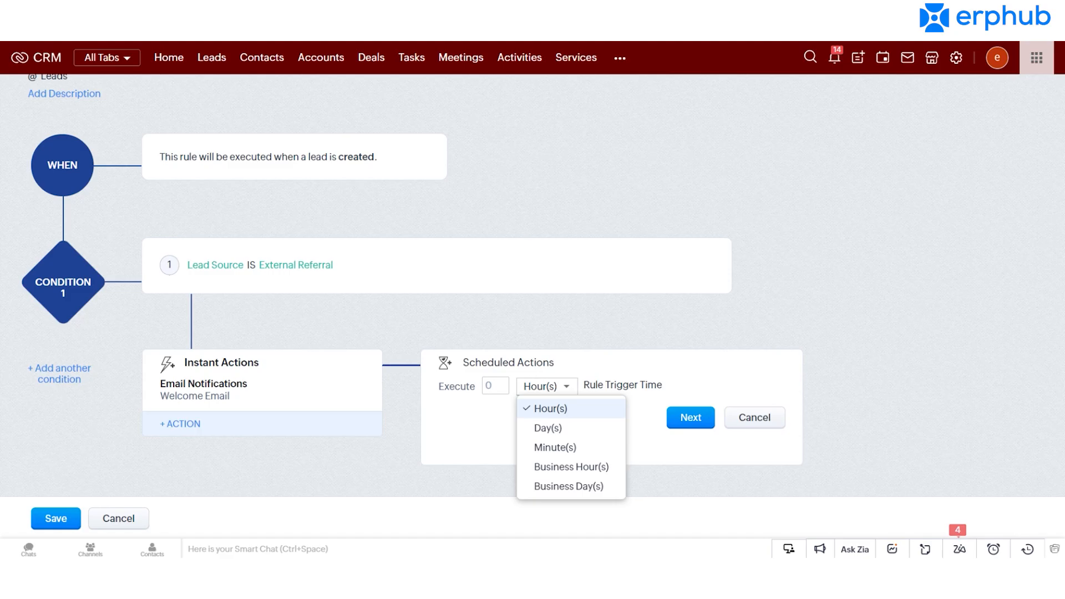
pyautogui.moveTo(523, 396)
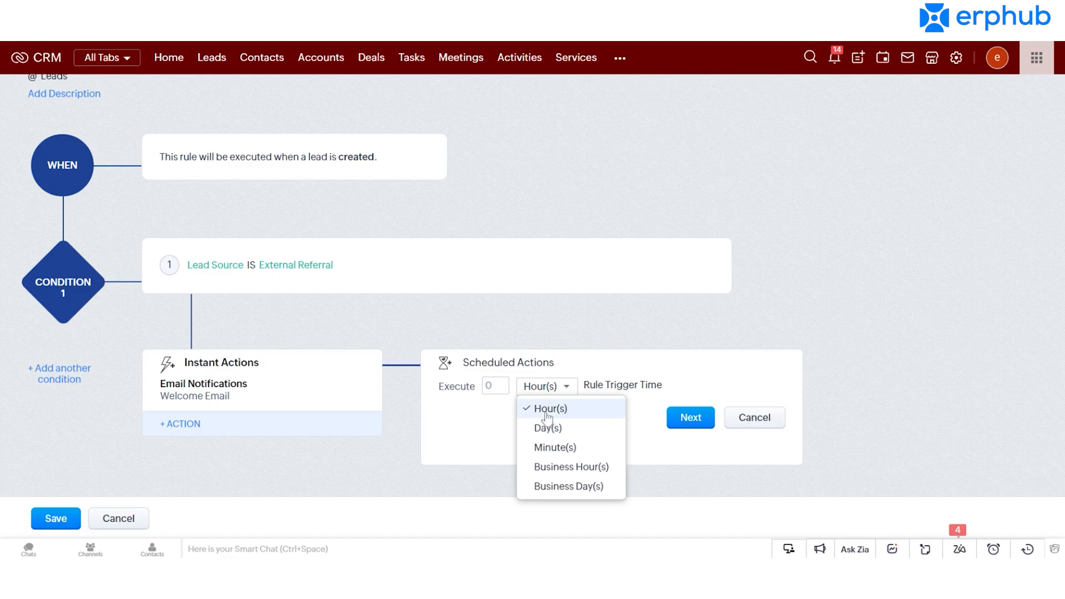
pyautogui.moveTo(547, 427)
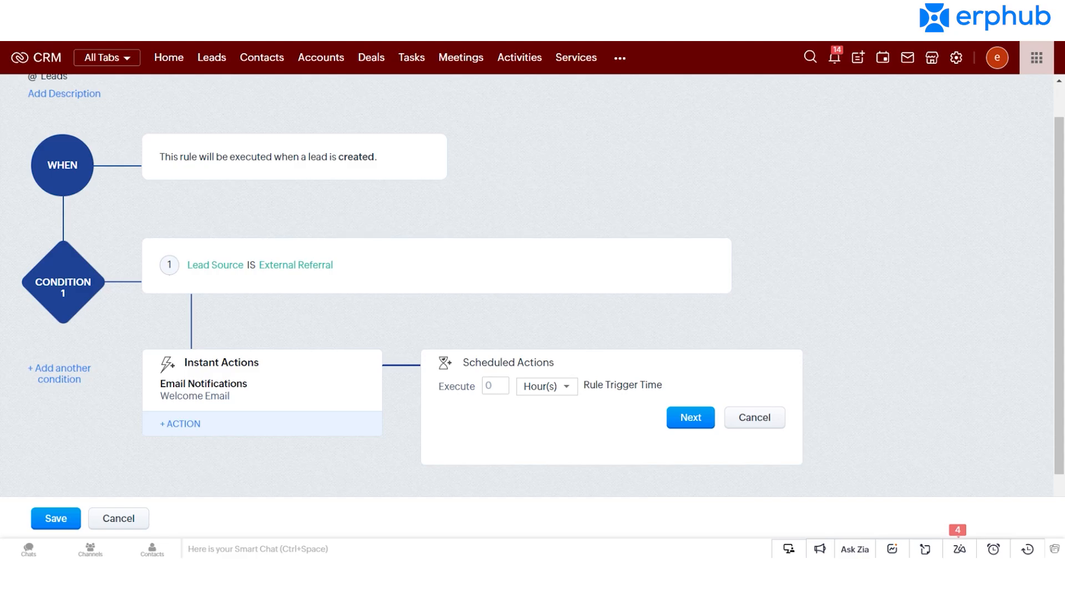
pyautogui.click(753, 417)
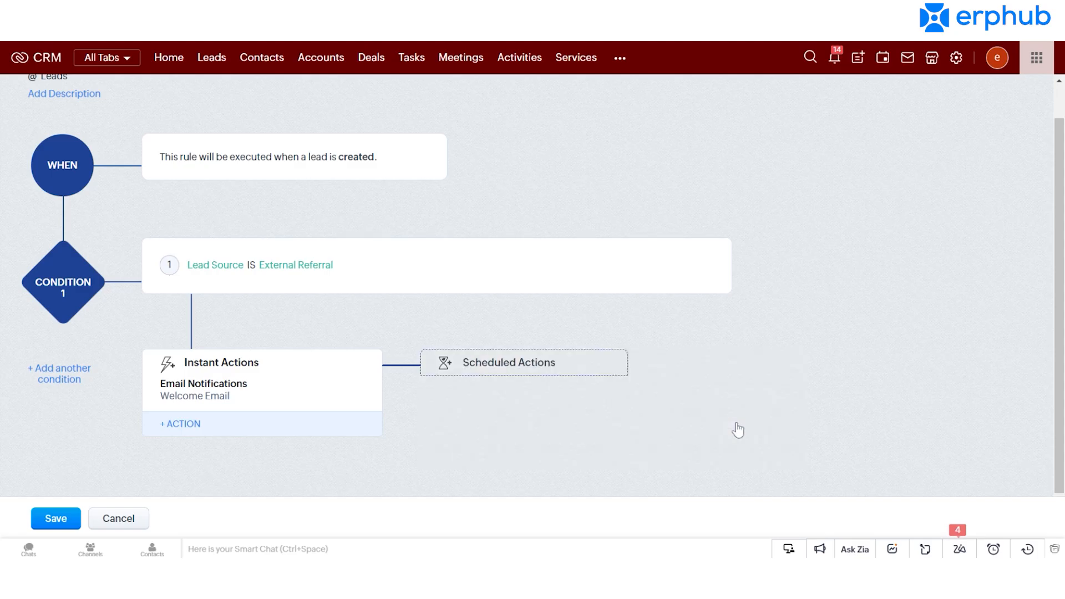